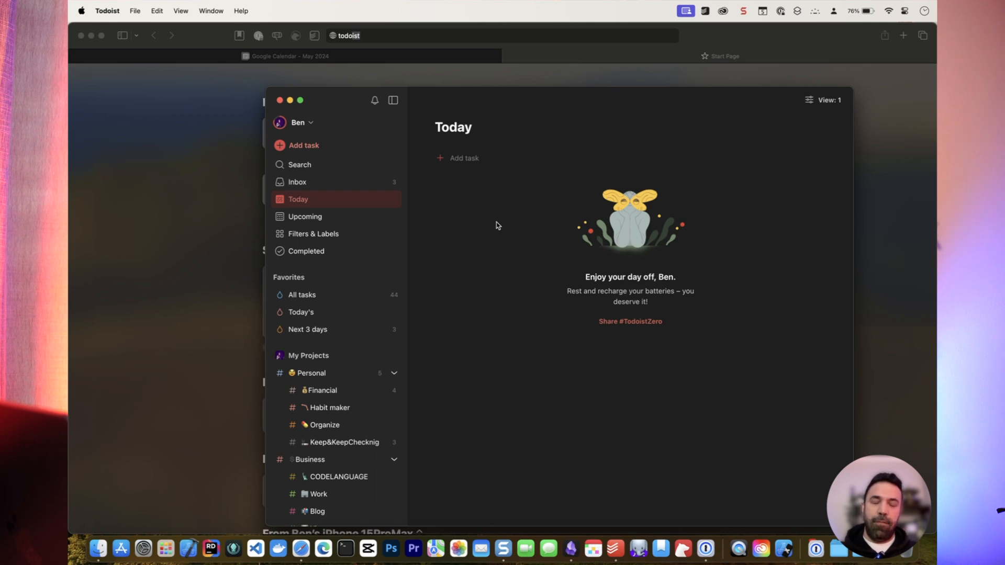
pyautogui.moveTo(504, 53)
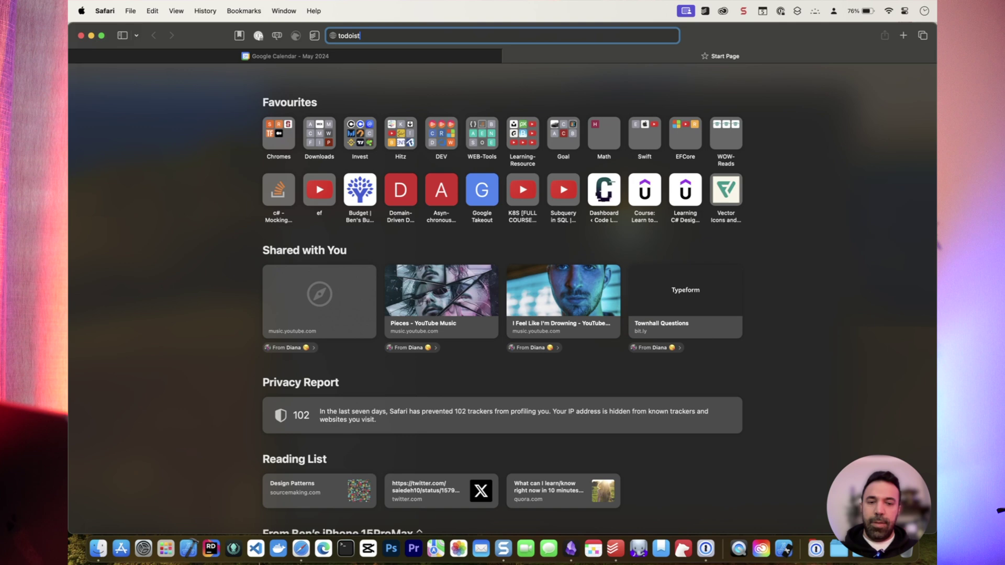
# Search Safari for Todoist pricing to reach the Beginner, Pro and Business plans
pyautogui.write('price')
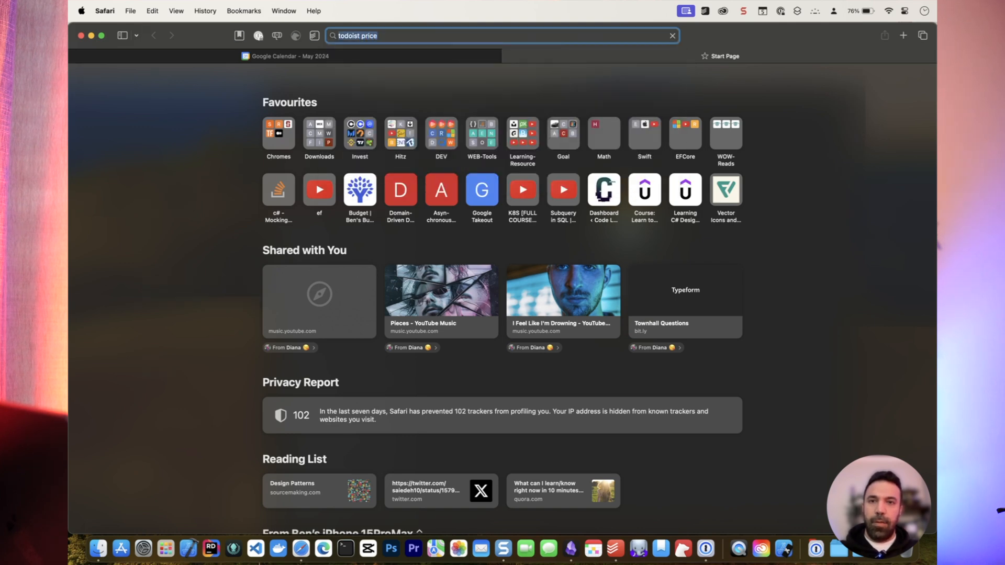
pyautogui.press('Return')
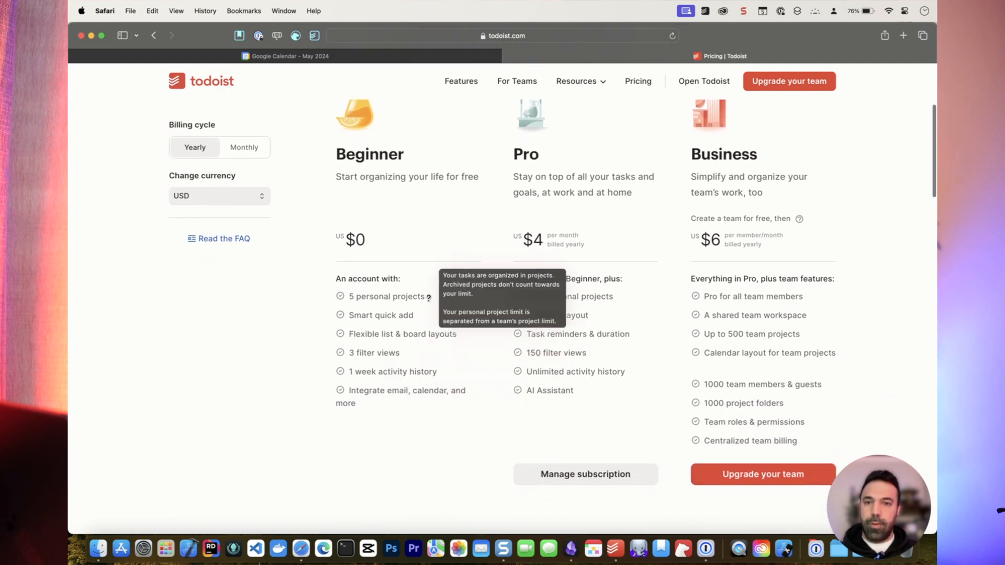
pyautogui.moveTo(383, 315)
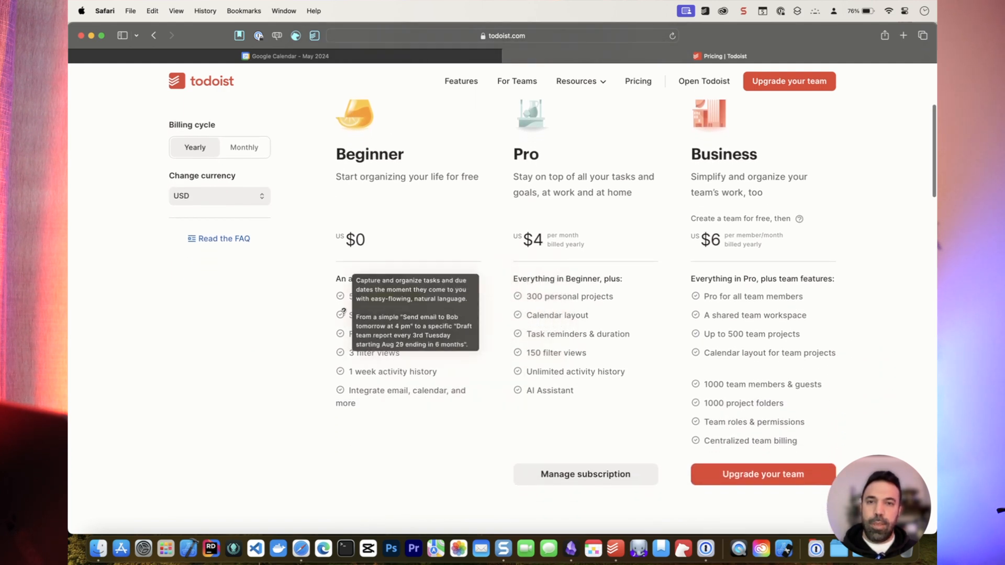
pyautogui.moveTo(435, 126)
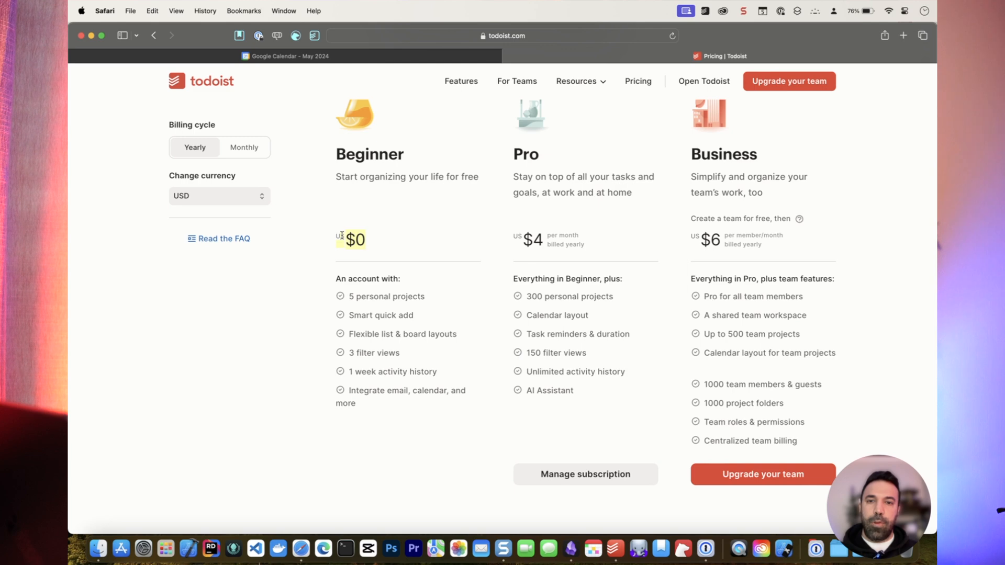
pyautogui.moveTo(471, 346)
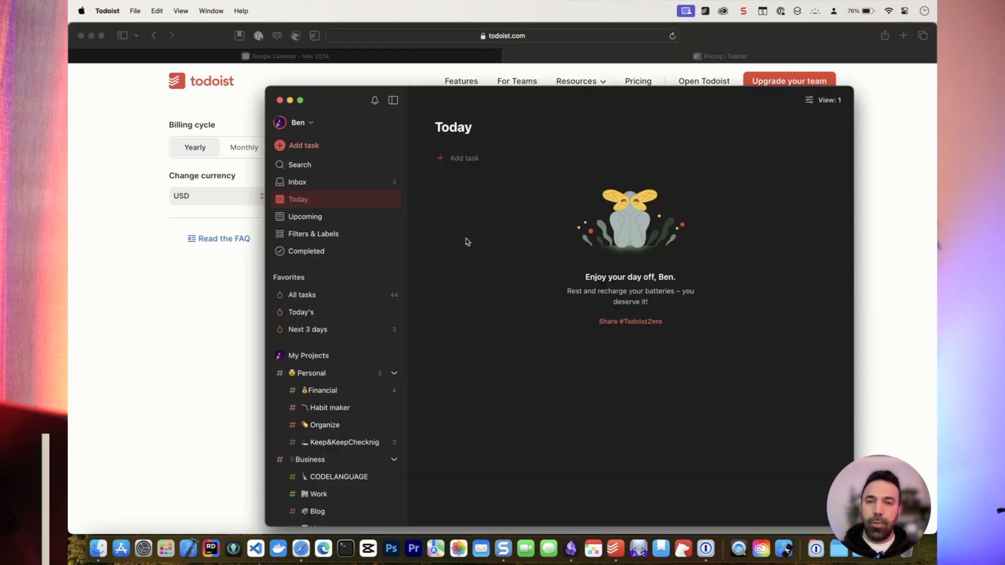
# Go to Settings > Integrations and follow the Google Calendar link to the Todoist web app
pyautogui.click(297, 122)
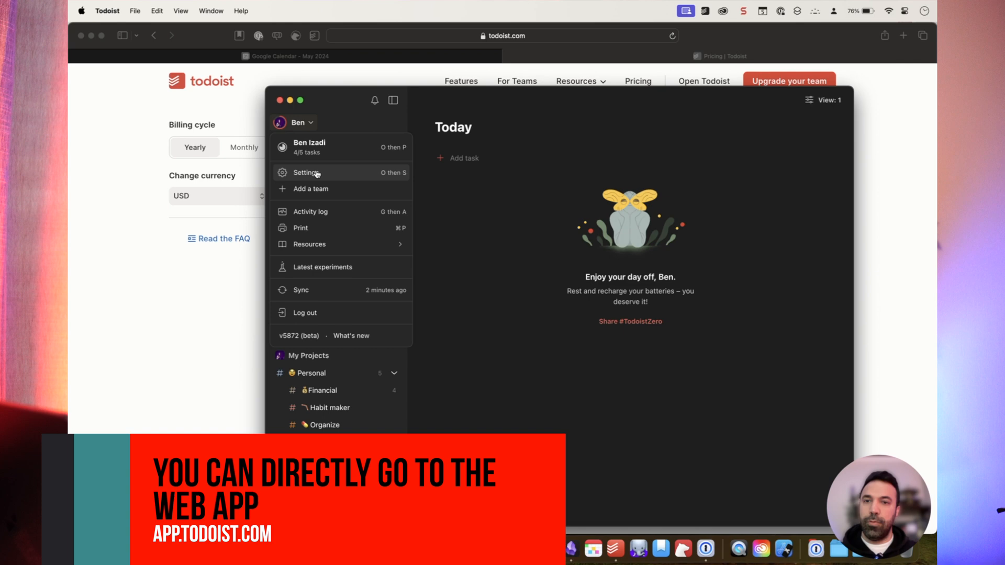
pyautogui.click(307, 172)
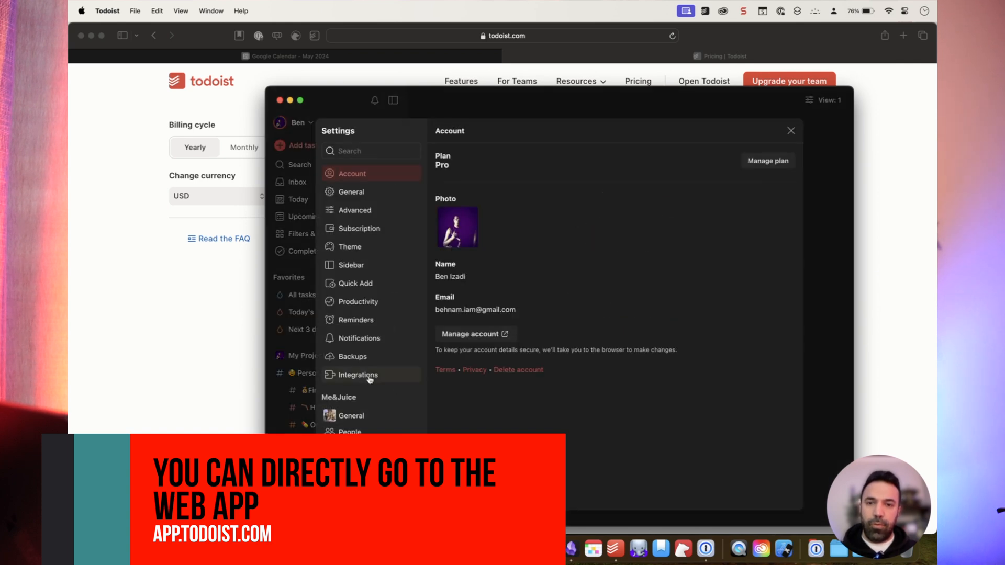
pyautogui.click(357, 374)
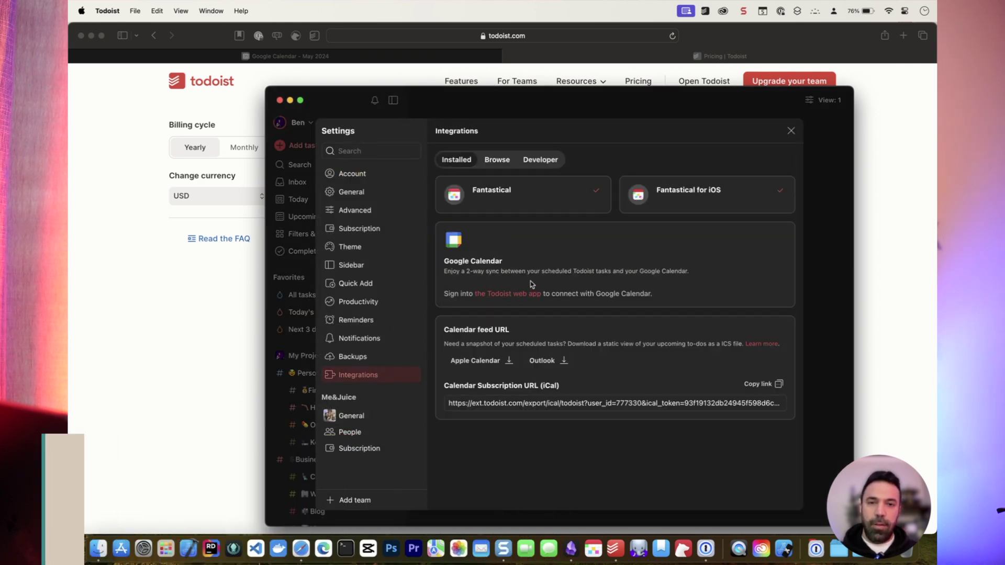
pyautogui.moveTo(508, 300)
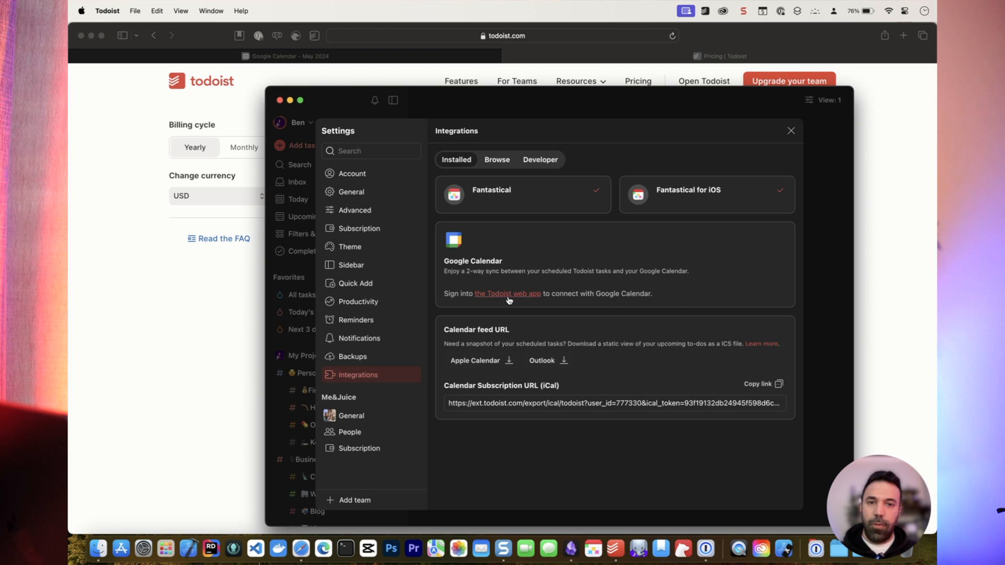
pyautogui.click(508, 294)
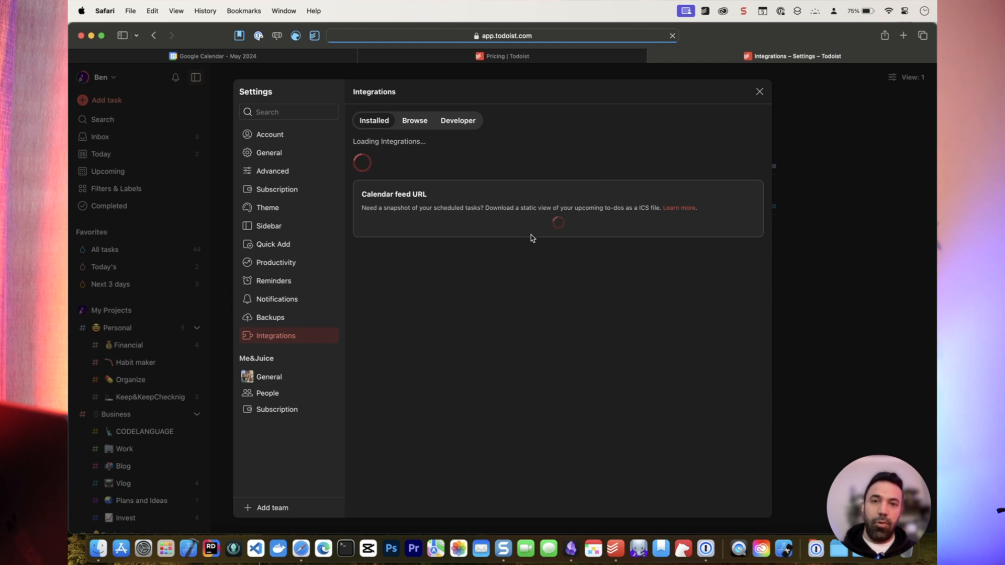
pyautogui.moveTo(492, 269)
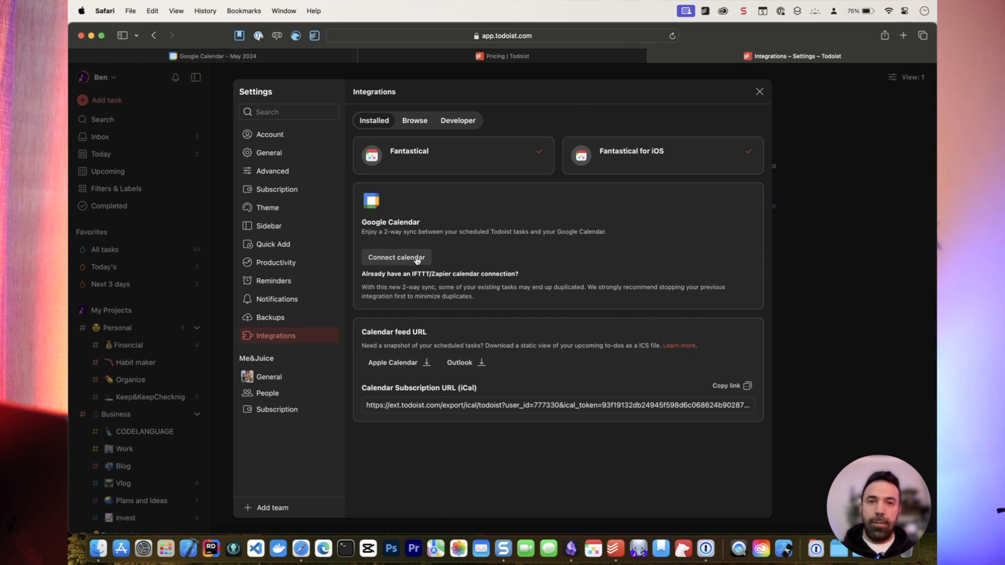
# Connect Google Calendar with the chosen Google account, continuing and agreeing to grant access
pyautogui.click(397, 257)
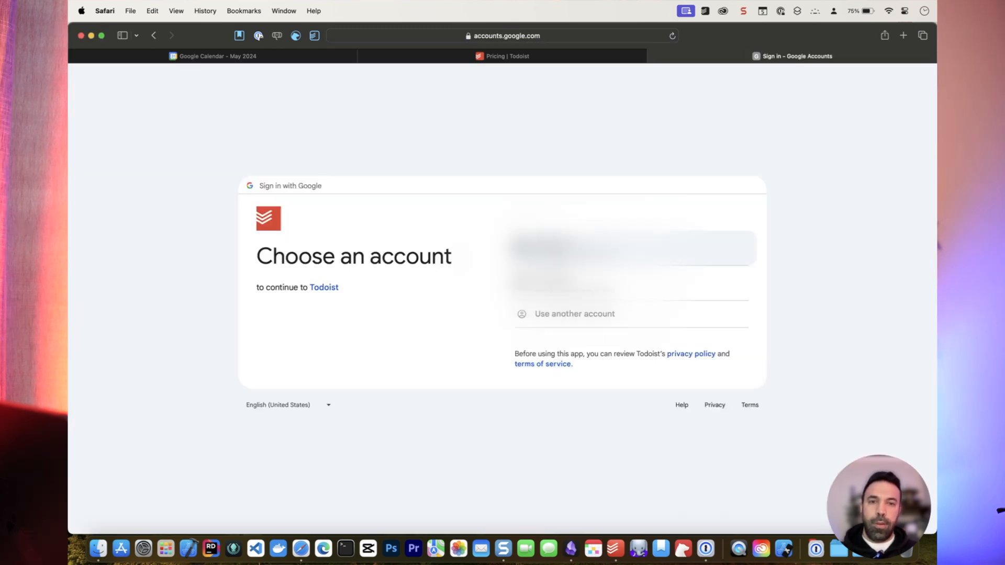
pyautogui.click(632, 248)
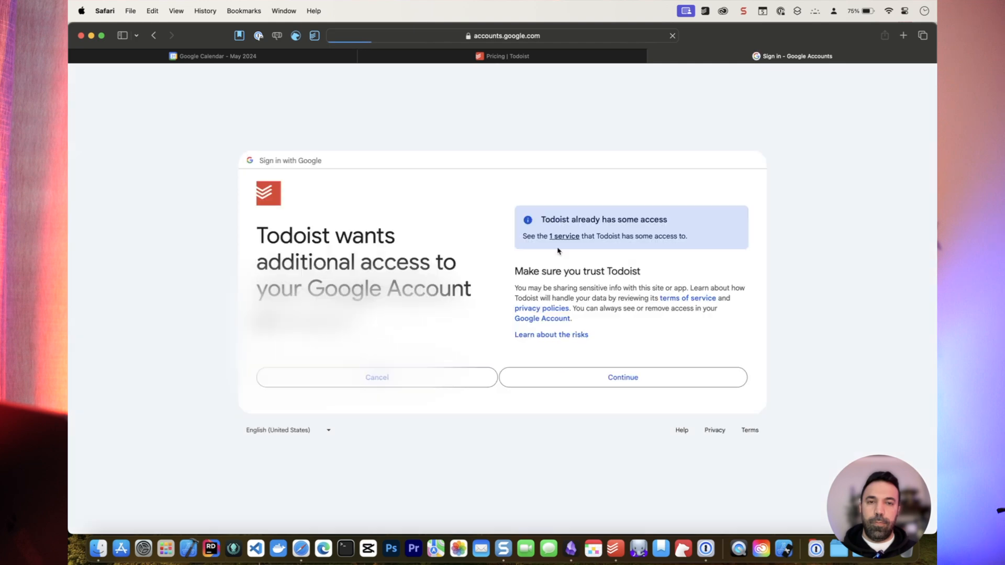
pyautogui.click(622, 377)
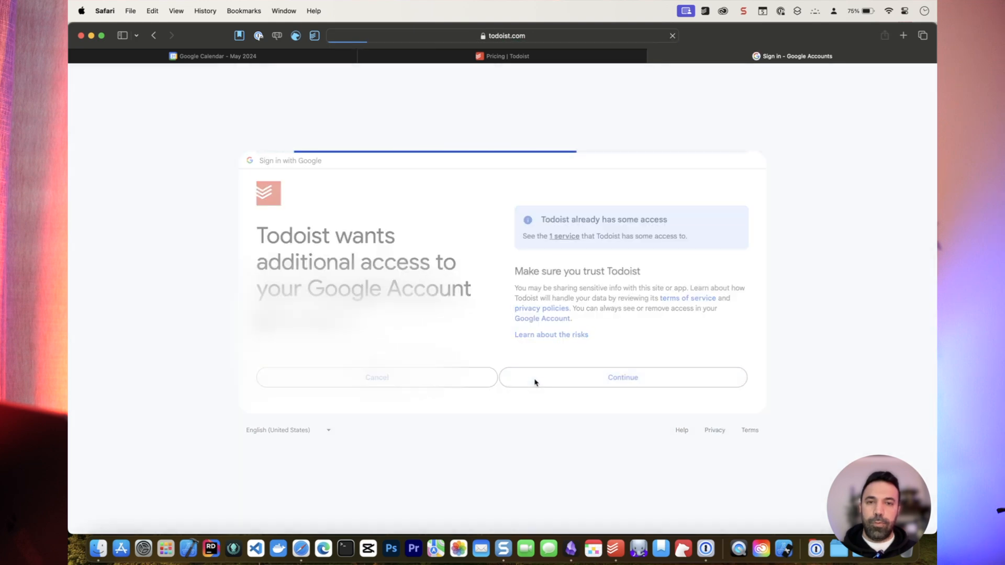
pyautogui.click(621, 377)
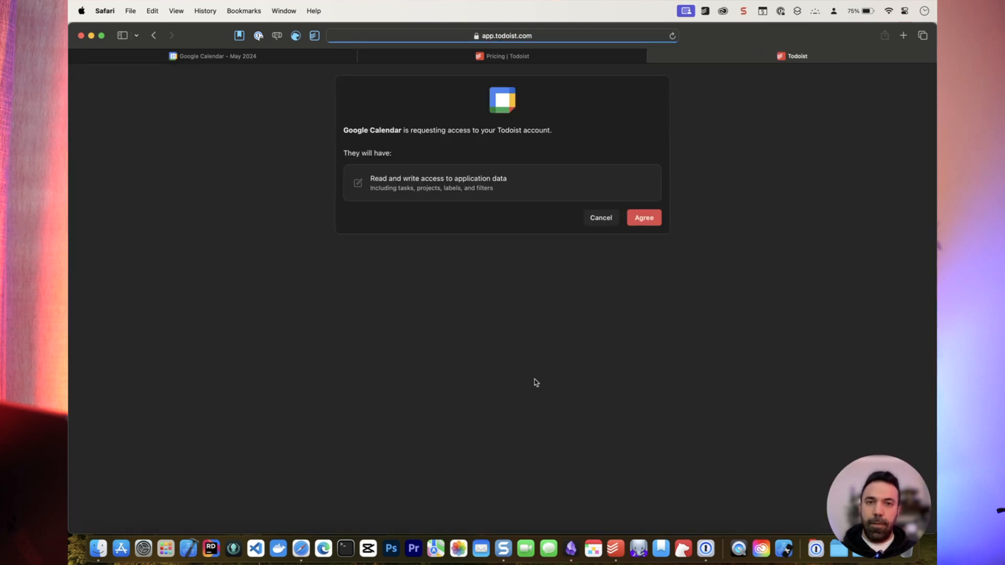
pyautogui.click(643, 218)
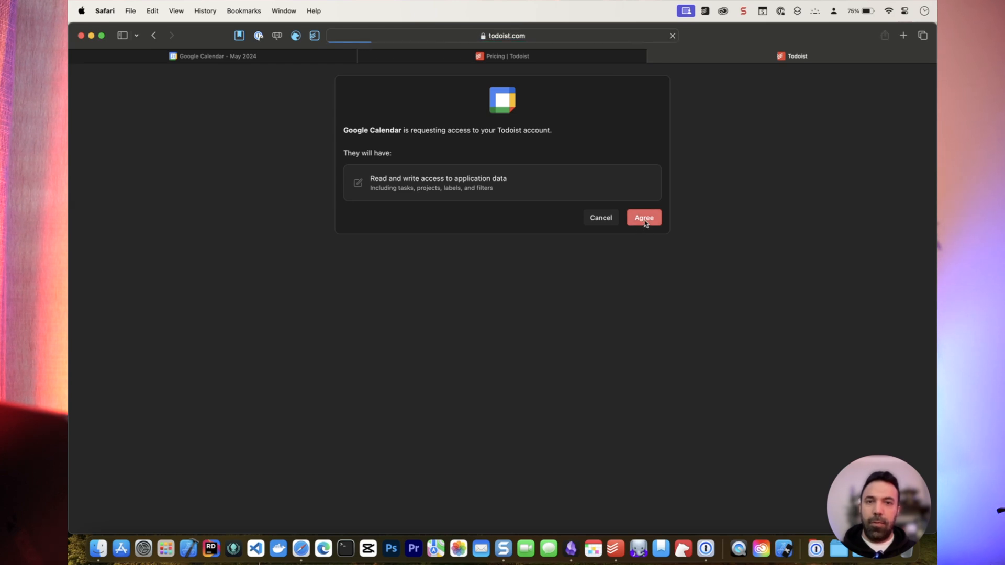
pyautogui.click(643, 217)
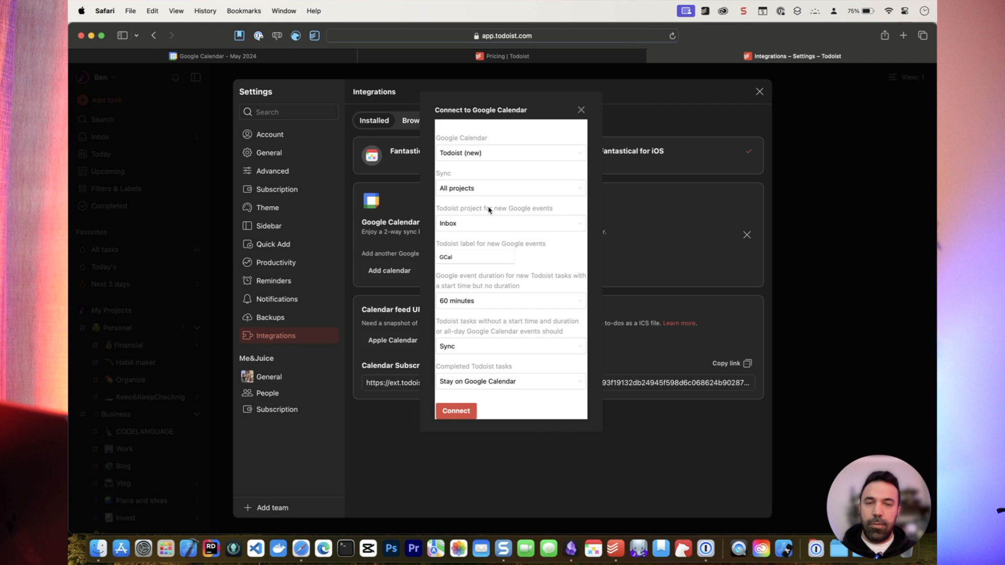
pyautogui.moveTo(496, 153)
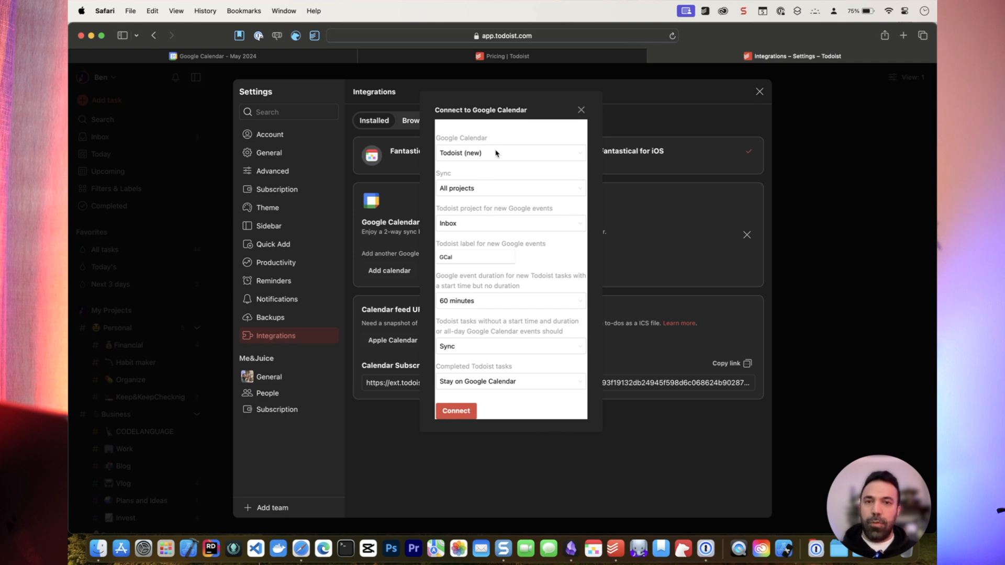
# Sync the Todoist (new) calendar with only the Tempo project, 30-minute events, and completed-task handling
pyautogui.click(509, 152)
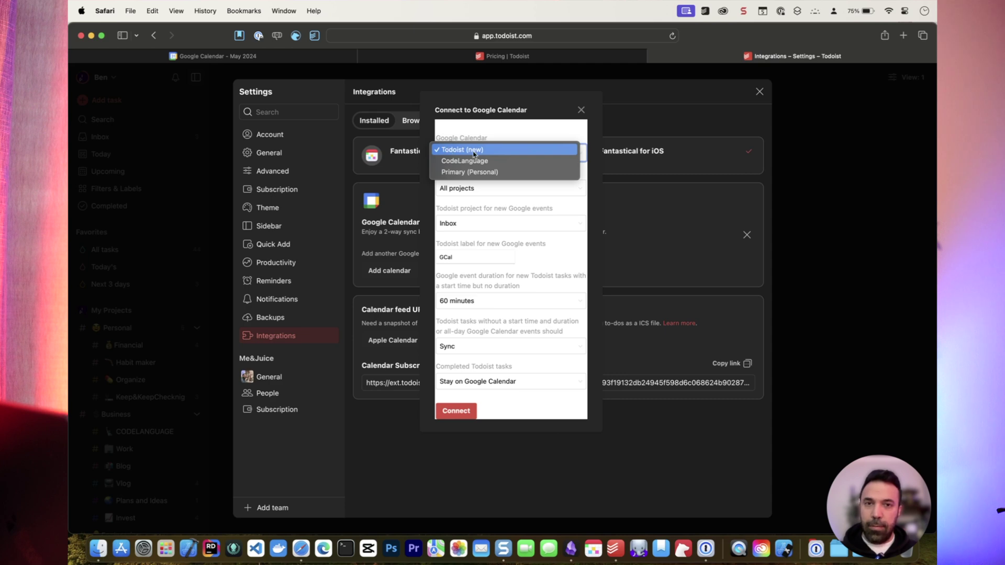
pyautogui.moveTo(472, 172)
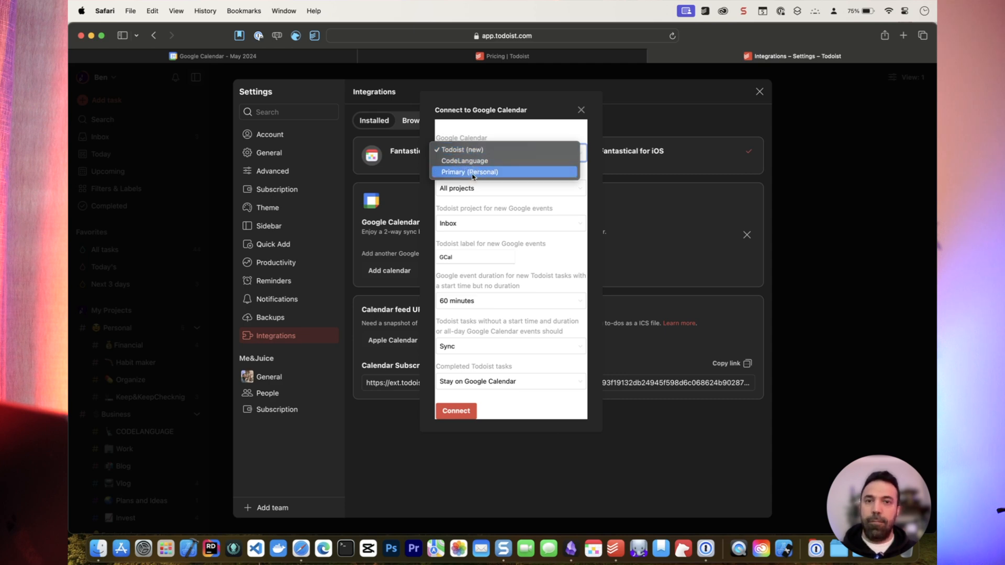
pyautogui.moveTo(462, 150)
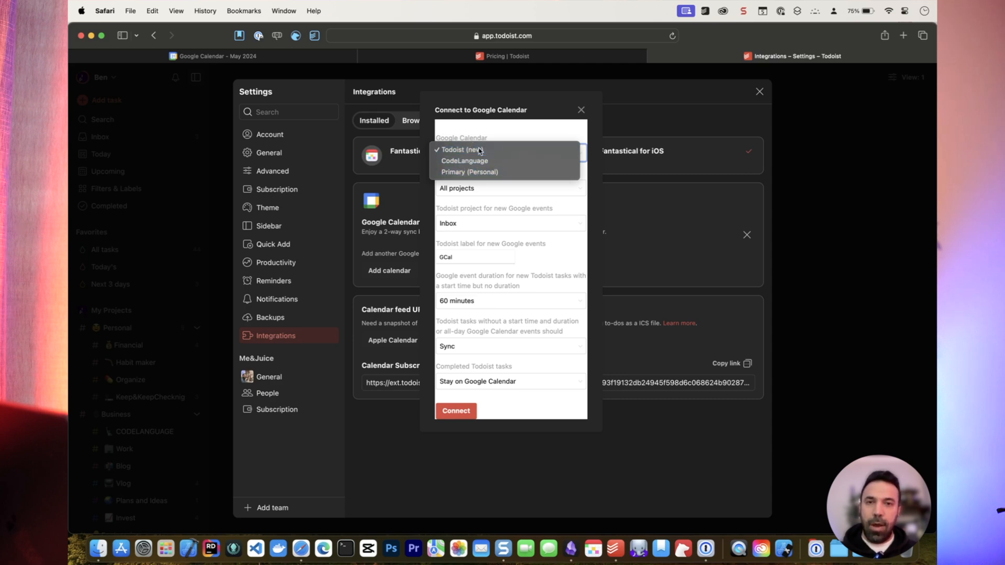
pyautogui.click(460, 149)
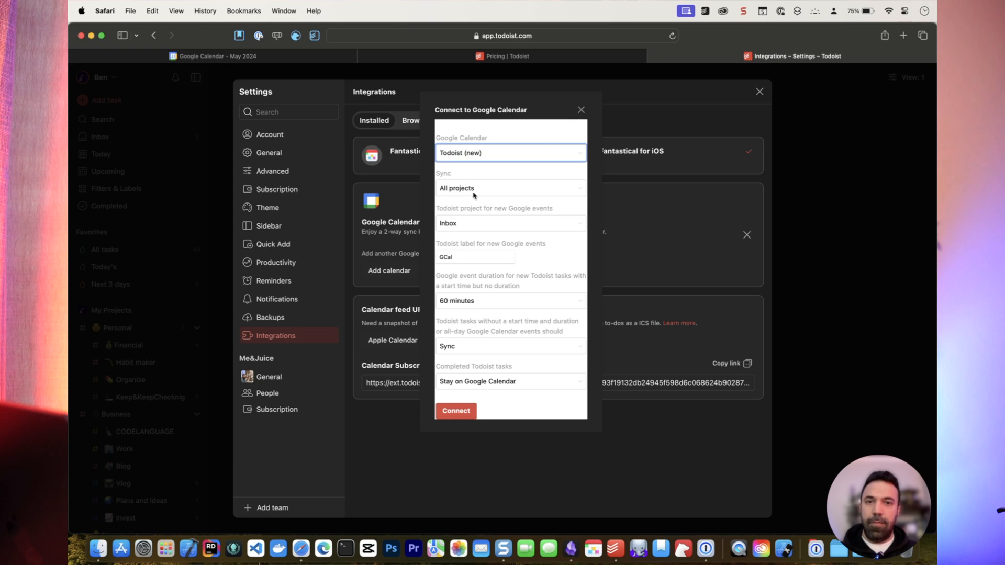
pyautogui.moveTo(438, 183)
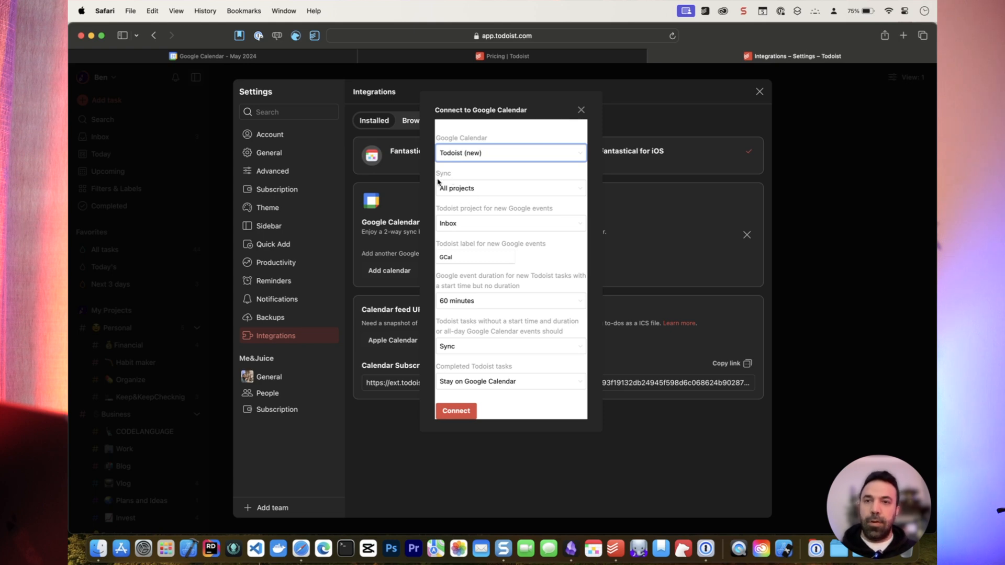
pyautogui.click(510, 188)
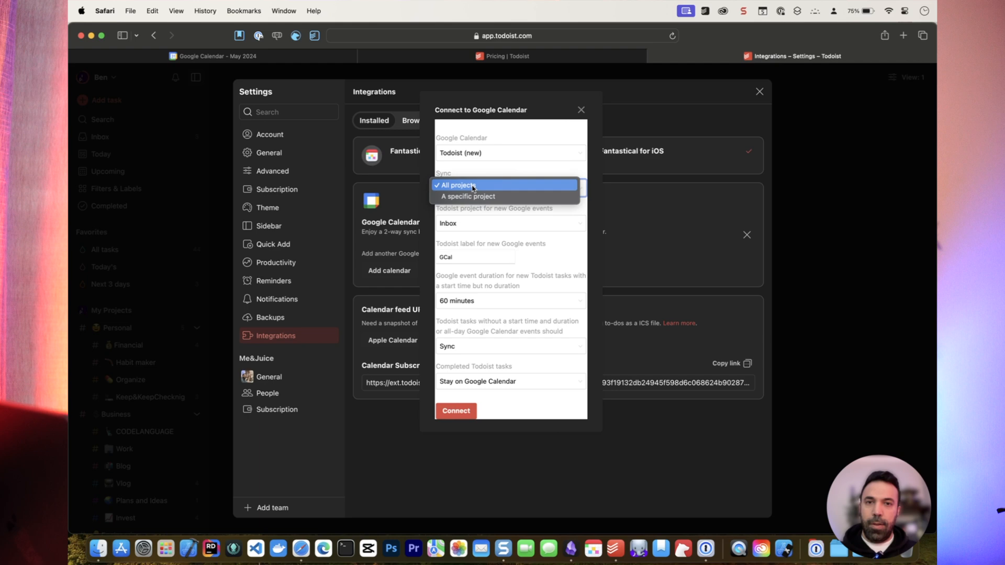
pyautogui.click(468, 197)
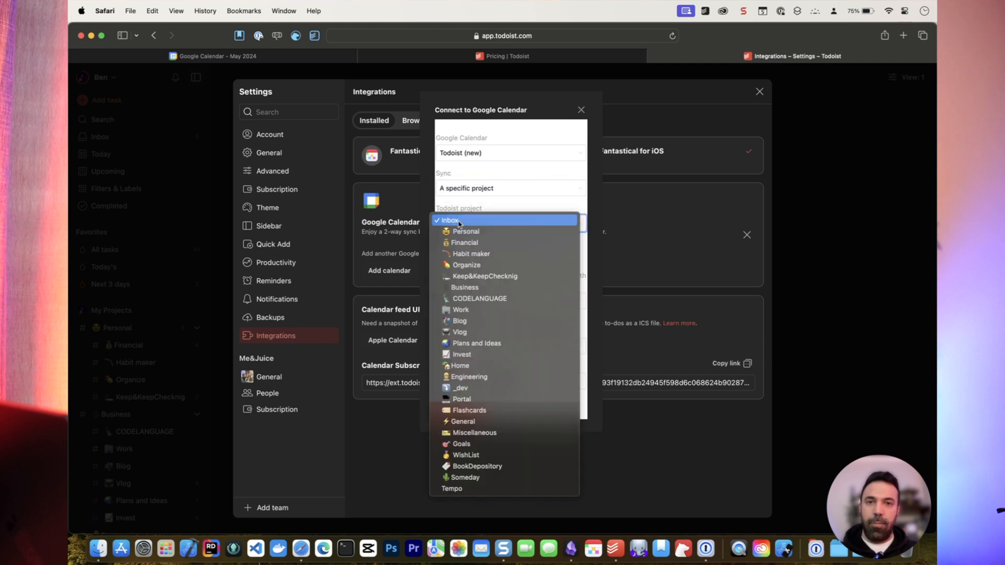
pyautogui.click(450, 220)
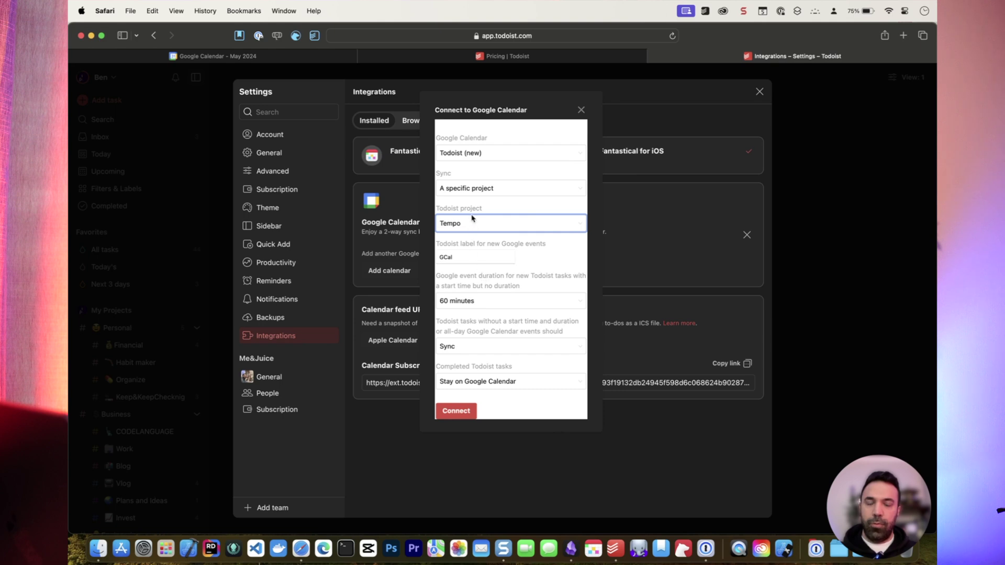
pyautogui.moveTo(461, 269)
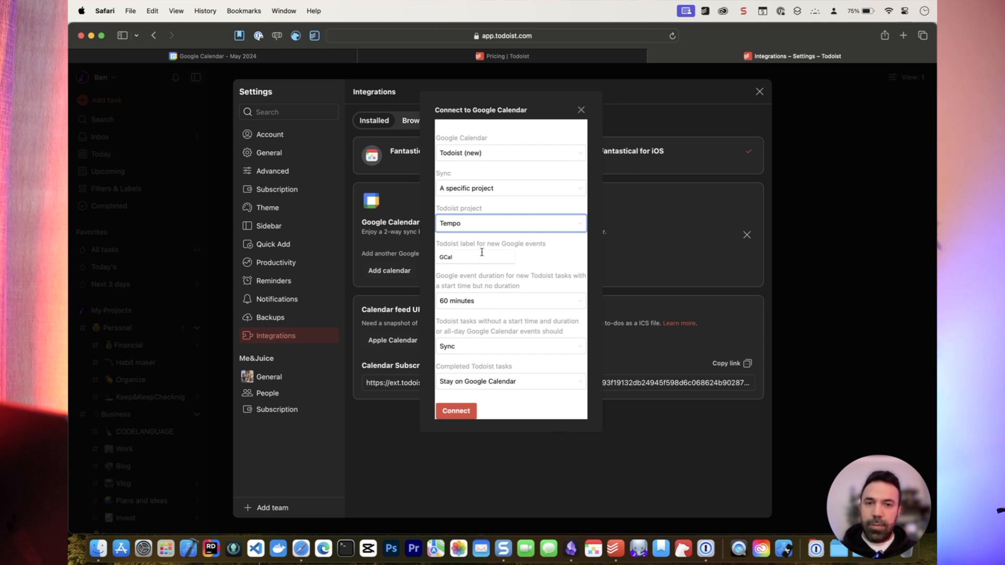
pyautogui.click(510, 300)
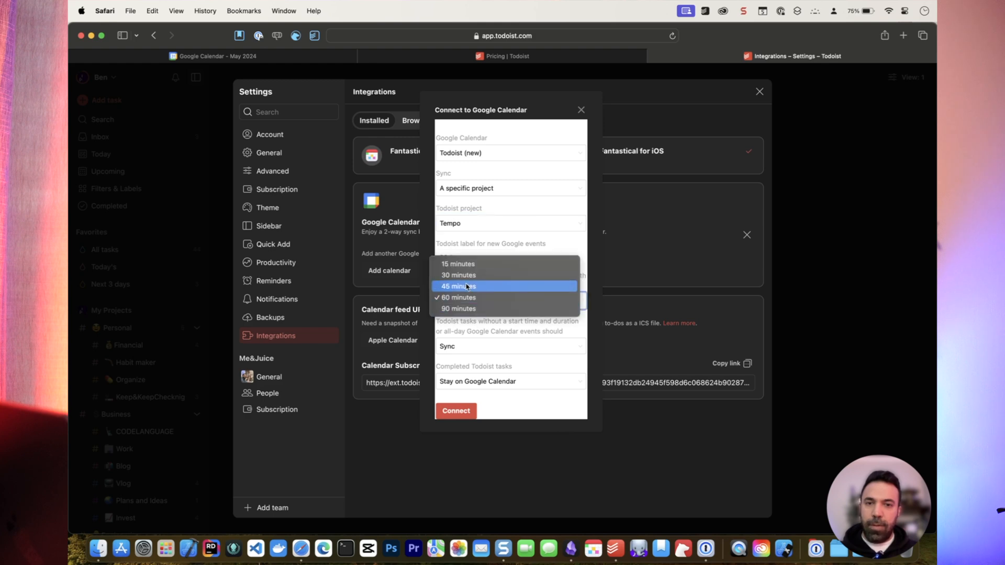
pyautogui.click(459, 275)
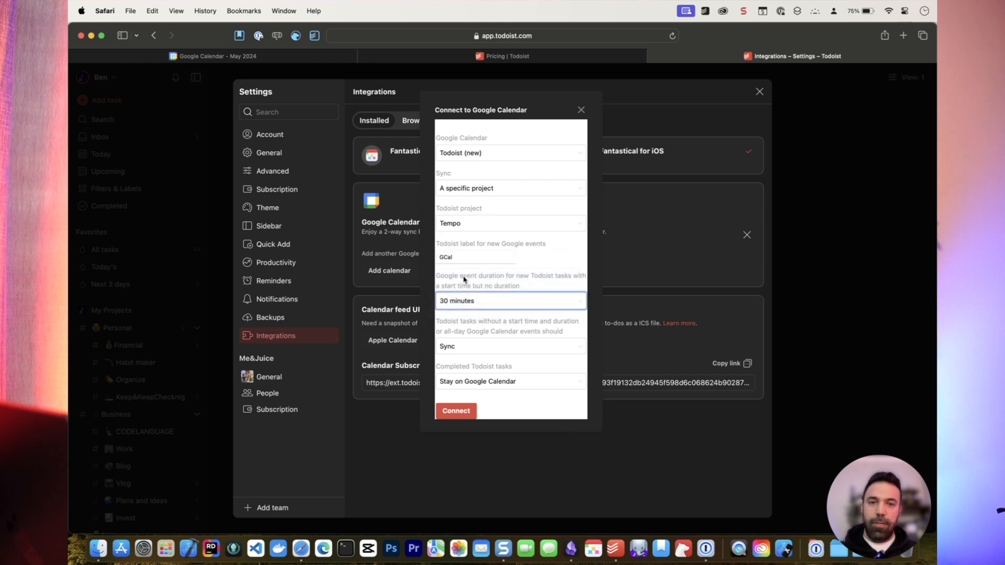
pyautogui.moveTo(453, 398)
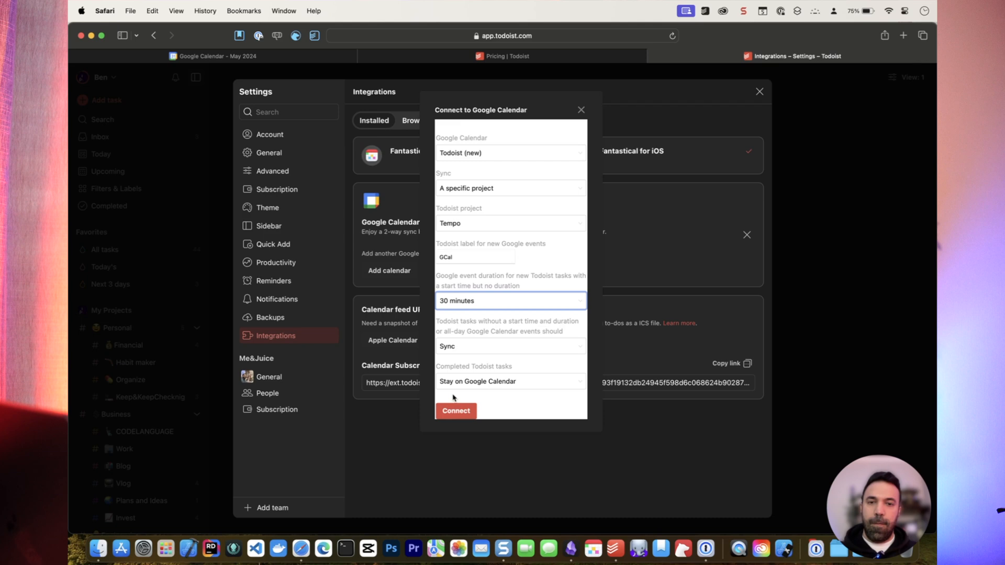
pyautogui.moveTo(491, 394)
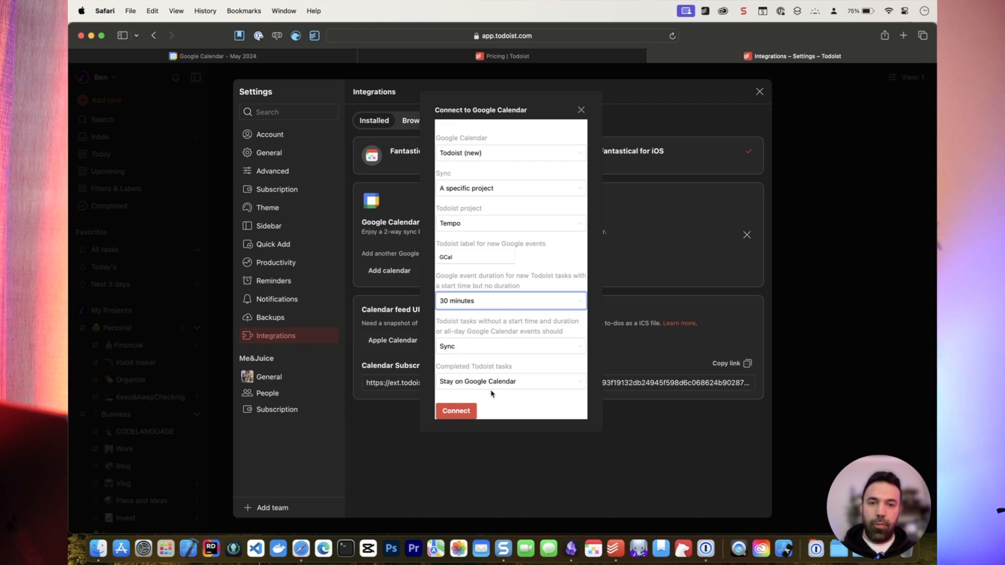
pyautogui.moveTo(508, 389)
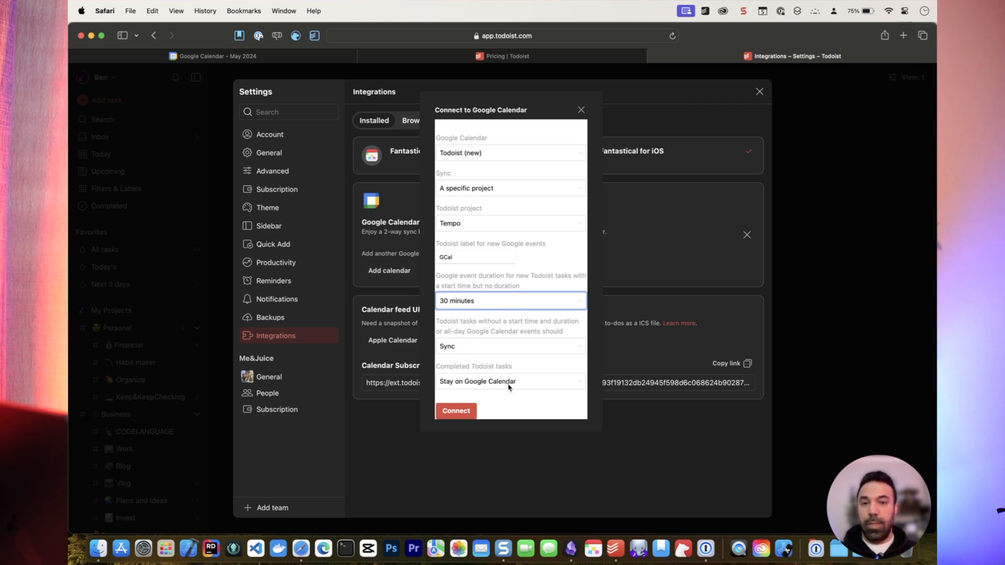
pyautogui.moveTo(525, 384)
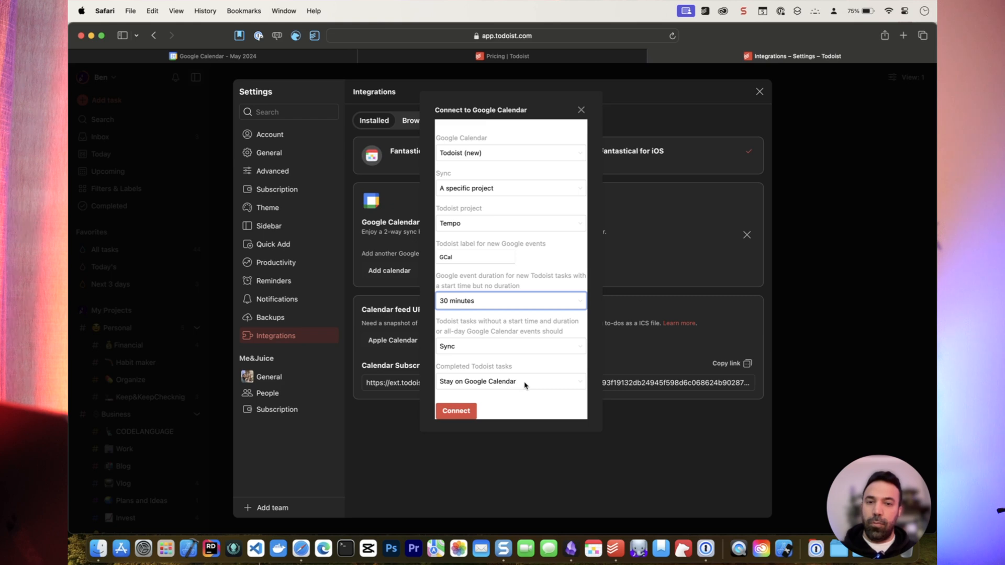
pyautogui.moveTo(523, 385)
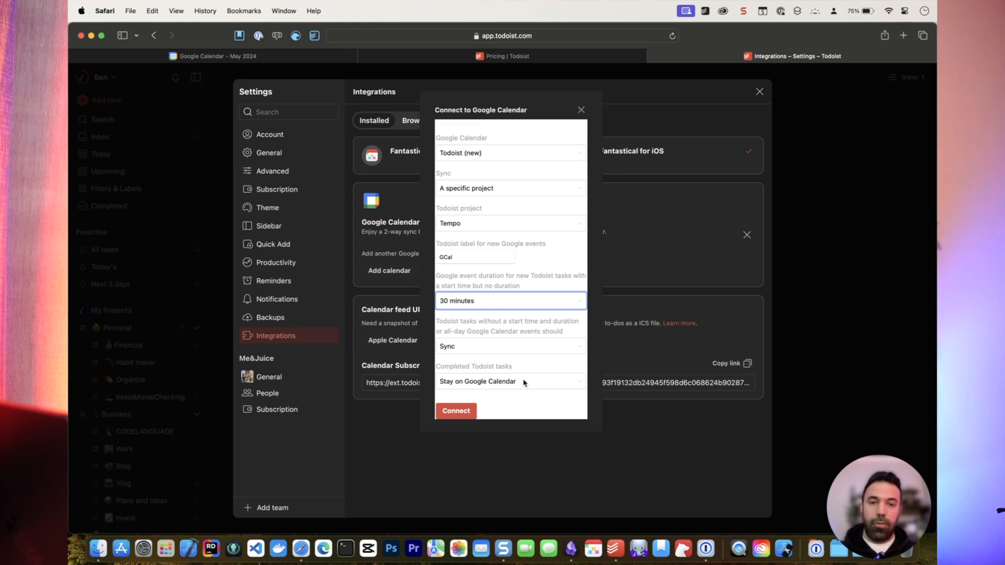
pyautogui.click(510, 381)
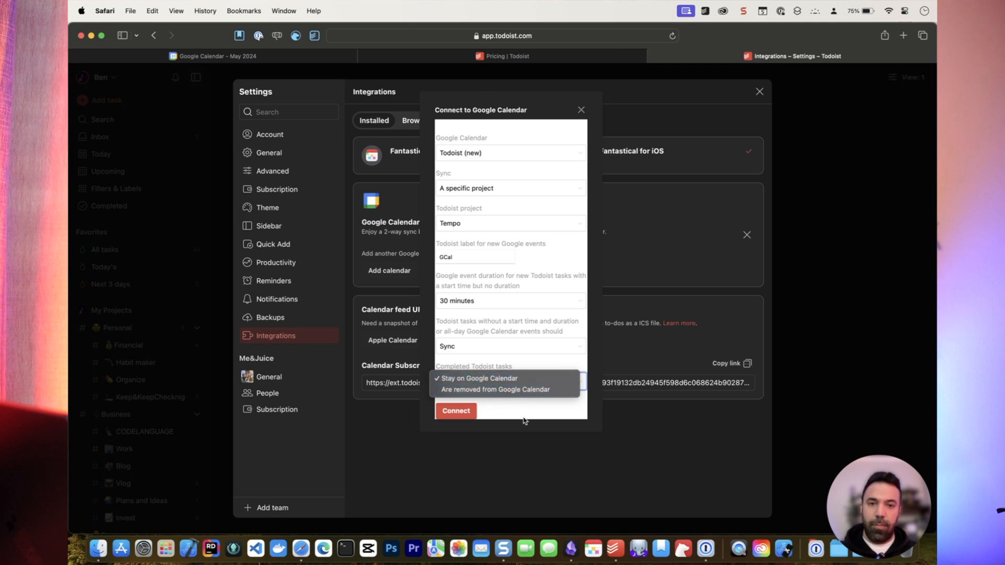
pyautogui.click(456, 411)
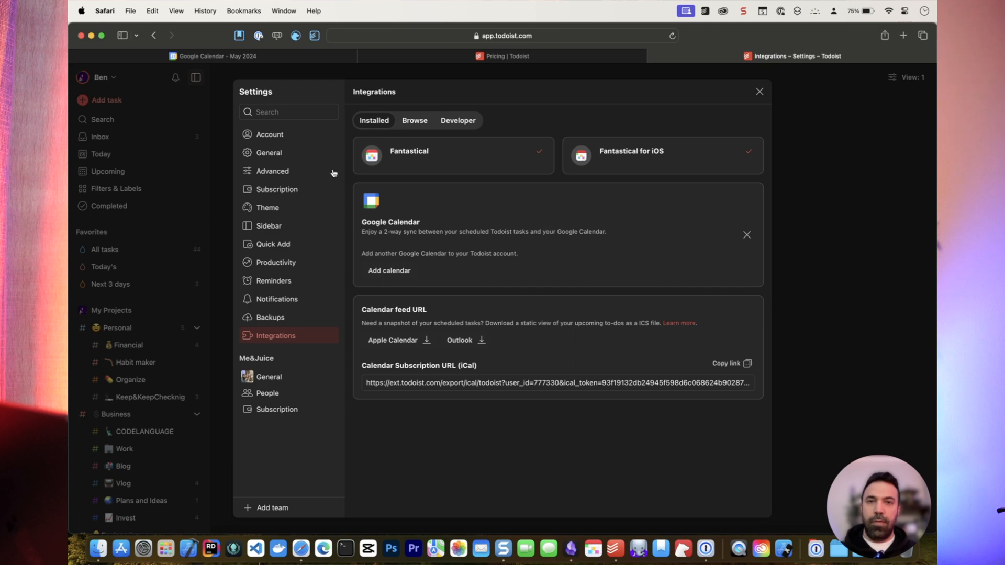
# Show the Todoist calendar's daily 19:00 Read technical book events in Google Calendar
pyautogui.click(212, 56)
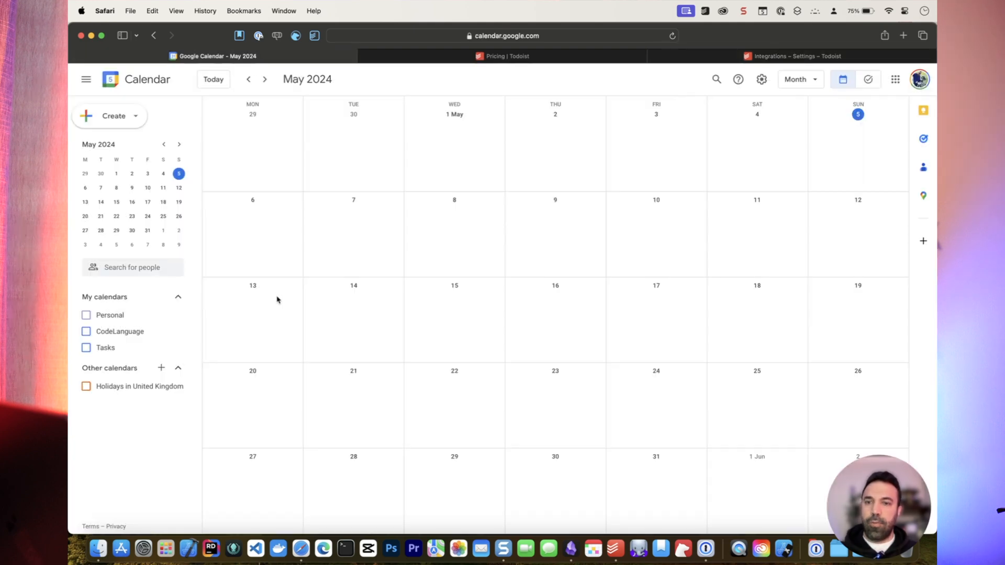
pyautogui.moveTo(110, 361)
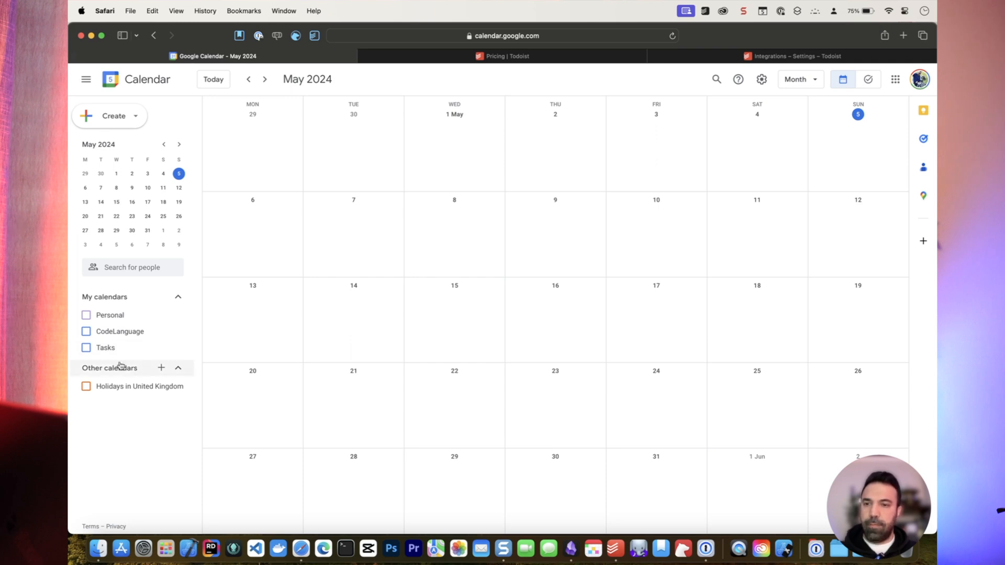
pyautogui.click(86, 364)
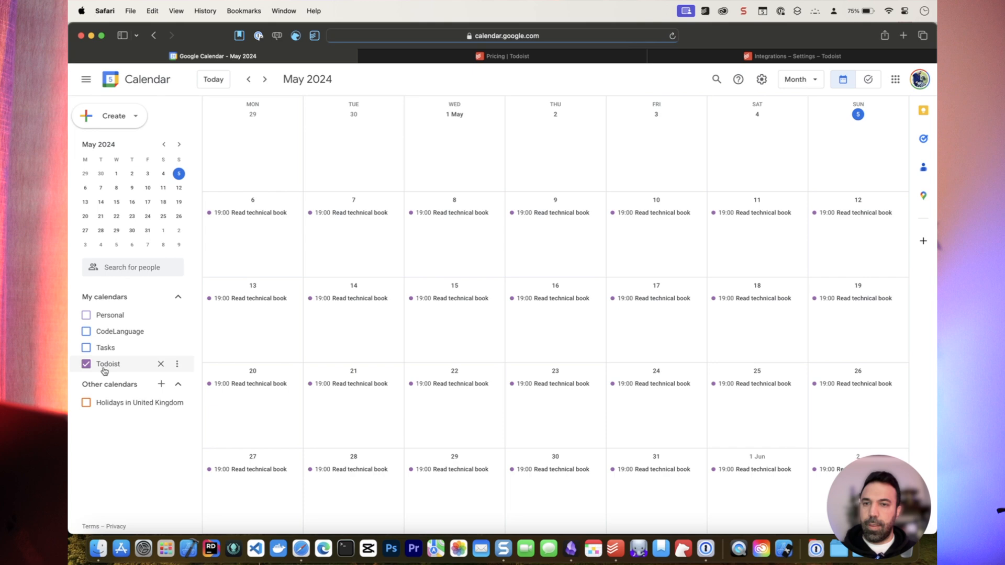
pyautogui.moveTo(89, 370)
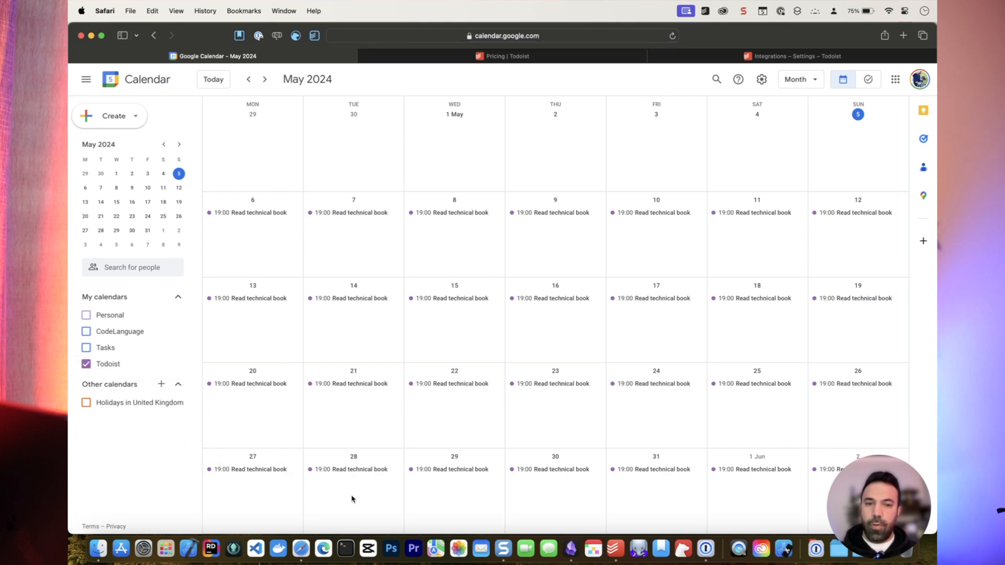
pyautogui.moveTo(789, 210)
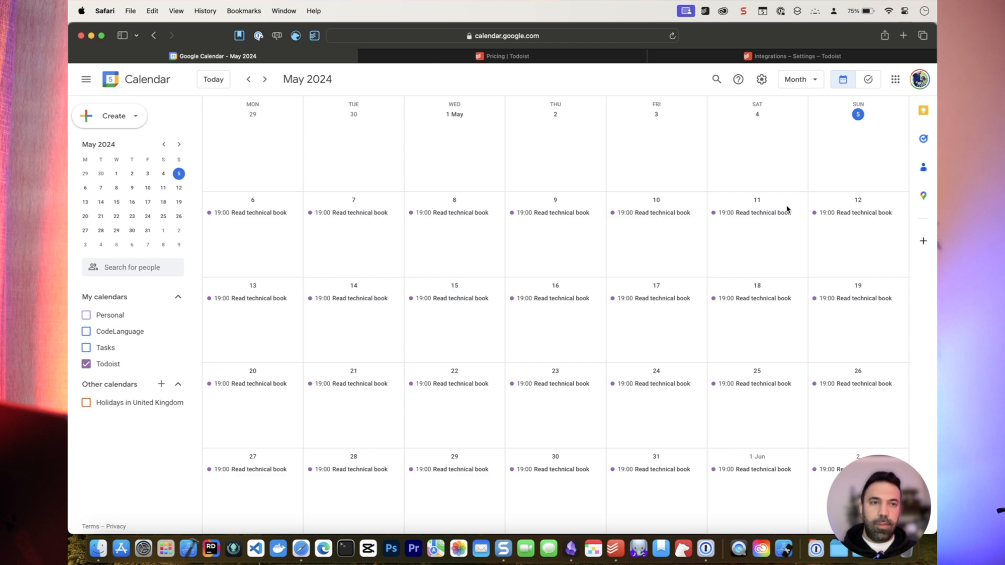
pyautogui.moveTo(742, 240)
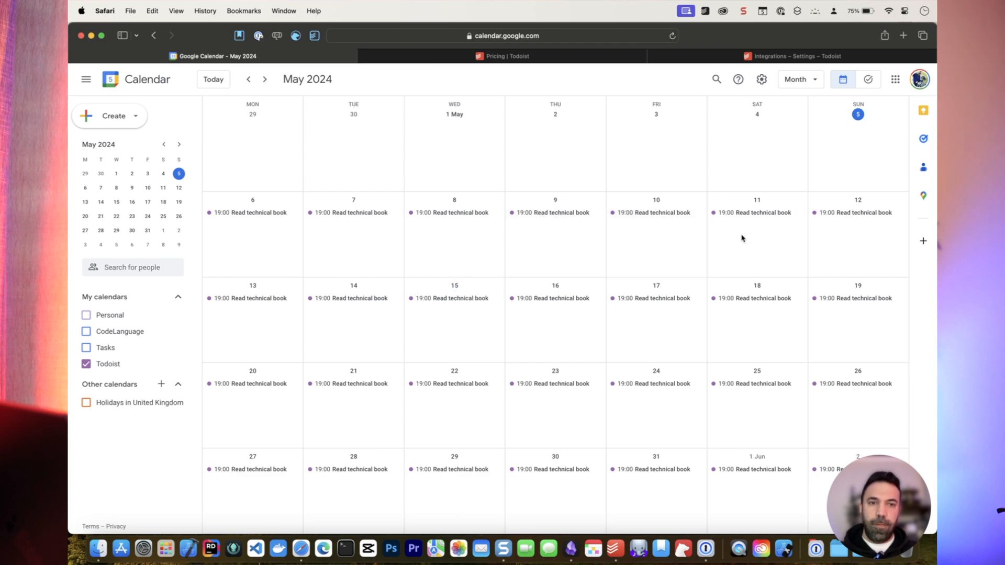
pyautogui.moveTo(614, 549)
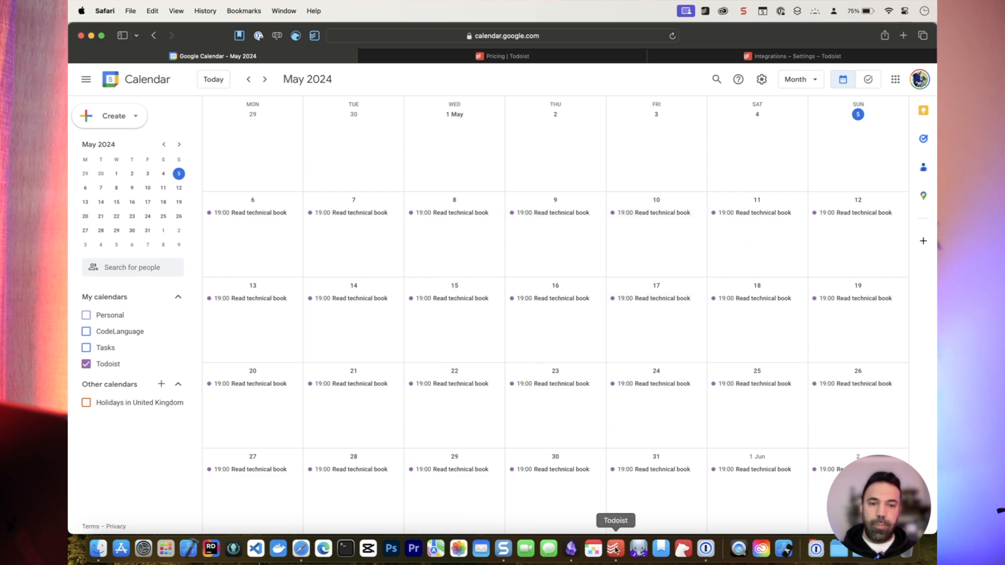
pyautogui.click(615, 549)
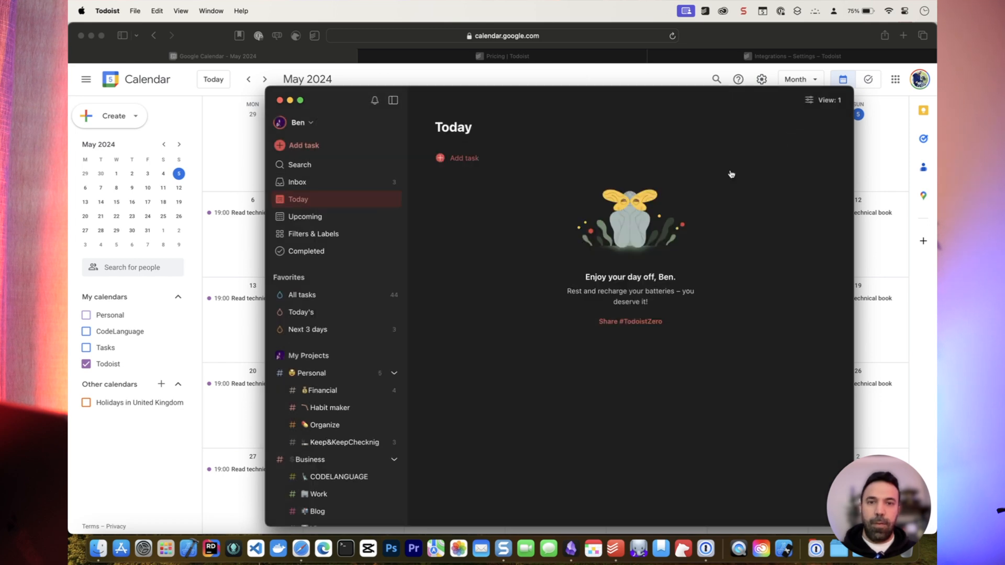
# Complete Read technical book in the Tempo project, moving its next occurrence to Tuesday
pyautogui.scroll(-3)
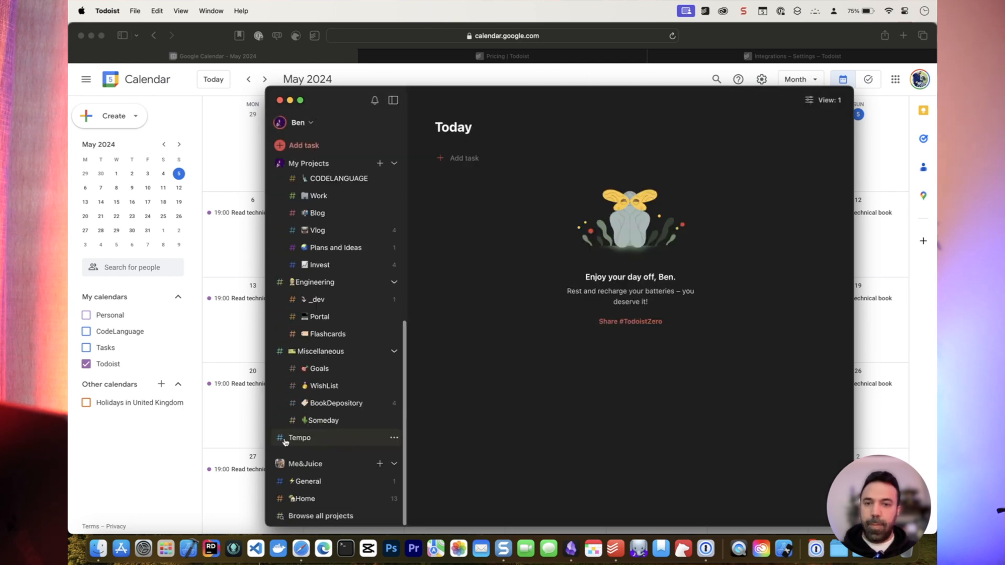
pyautogui.click(300, 437)
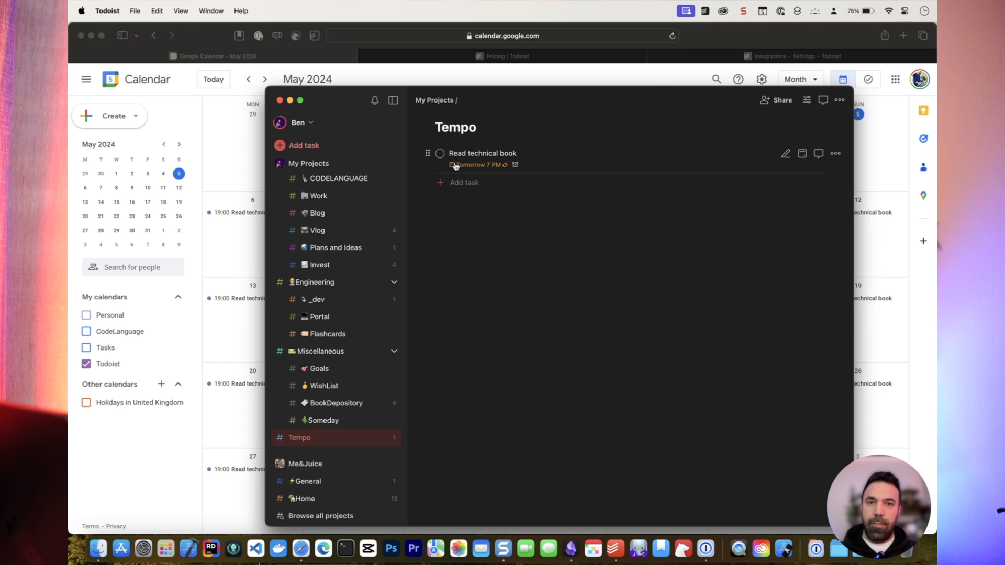
pyautogui.click(439, 154)
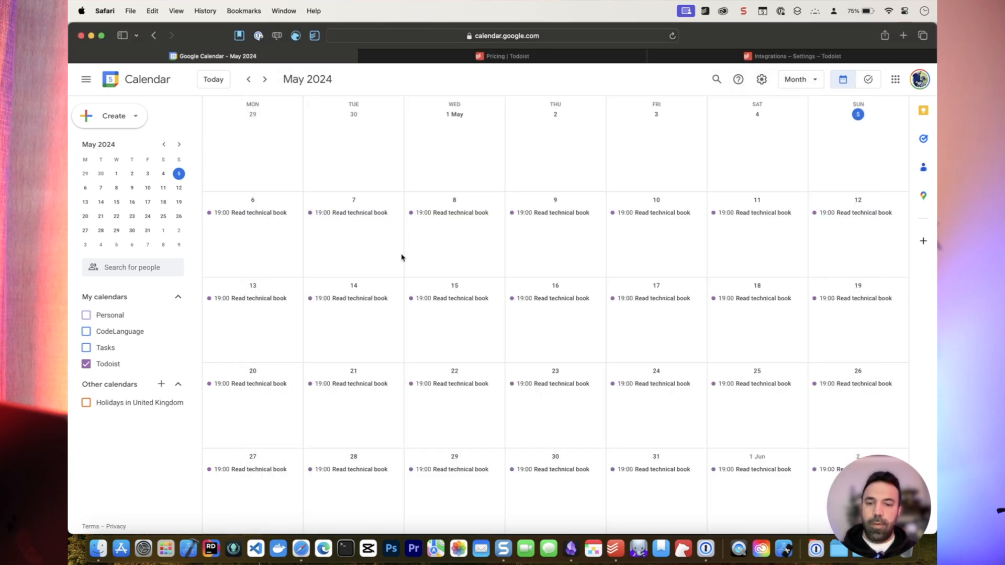
pyautogui.moveTo(614, 549)
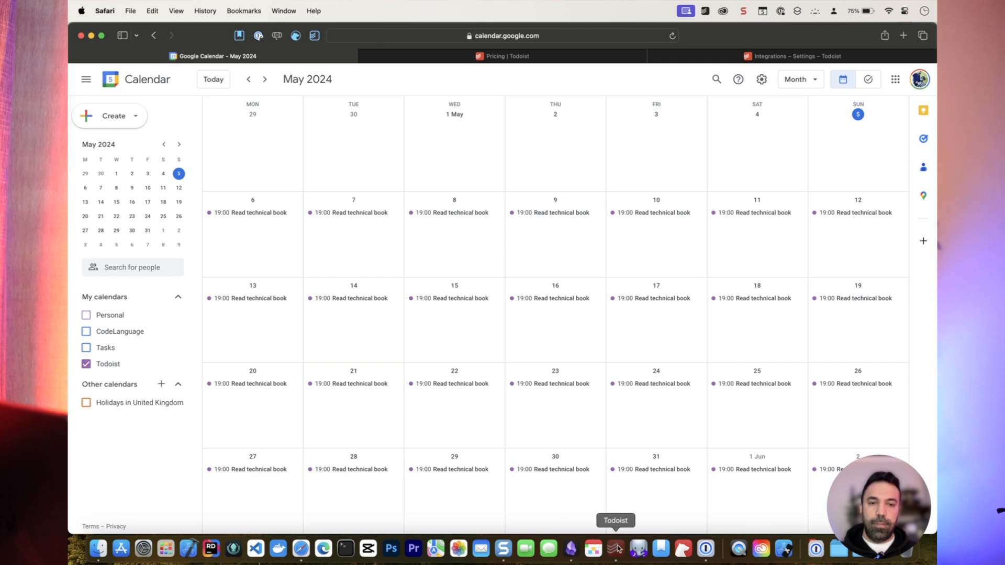
pyautogui.click(615, 549)
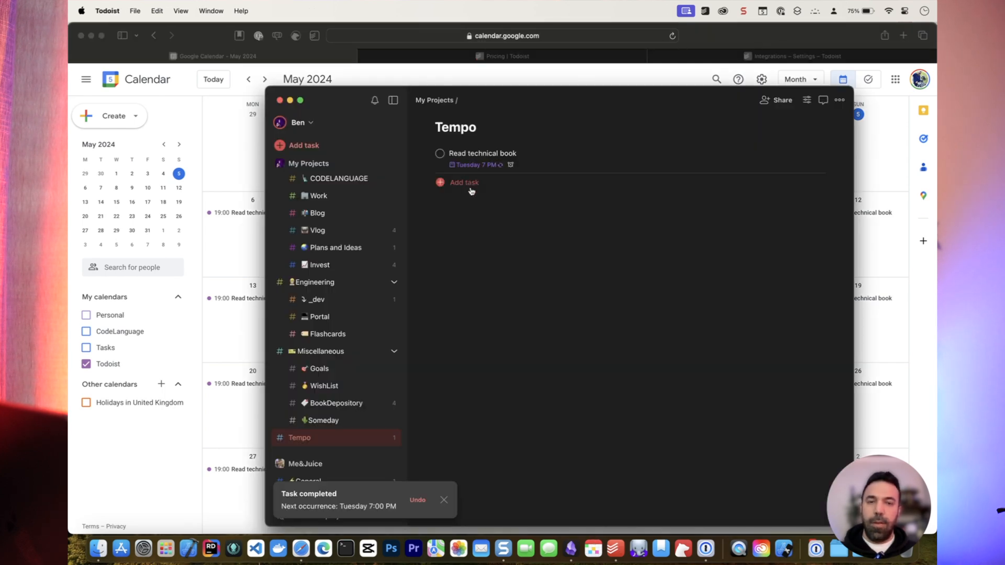
pyautogui.click(464, 183)
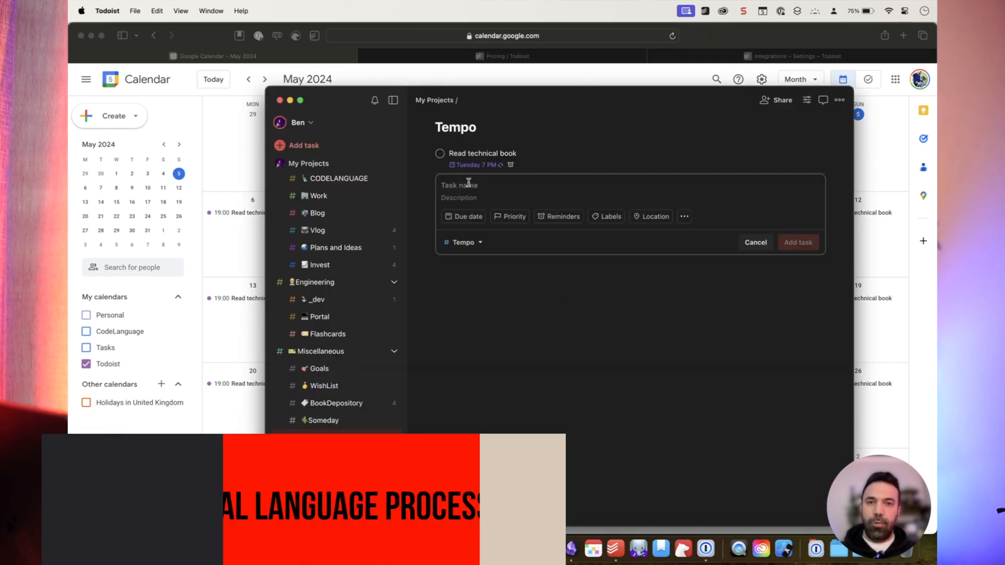
# Add 'Meet Mason' to Tempo due tomorrow at 10 AM, appearing at 10:00 in Google Calendar
pyautogui.write('Meet Mason t')
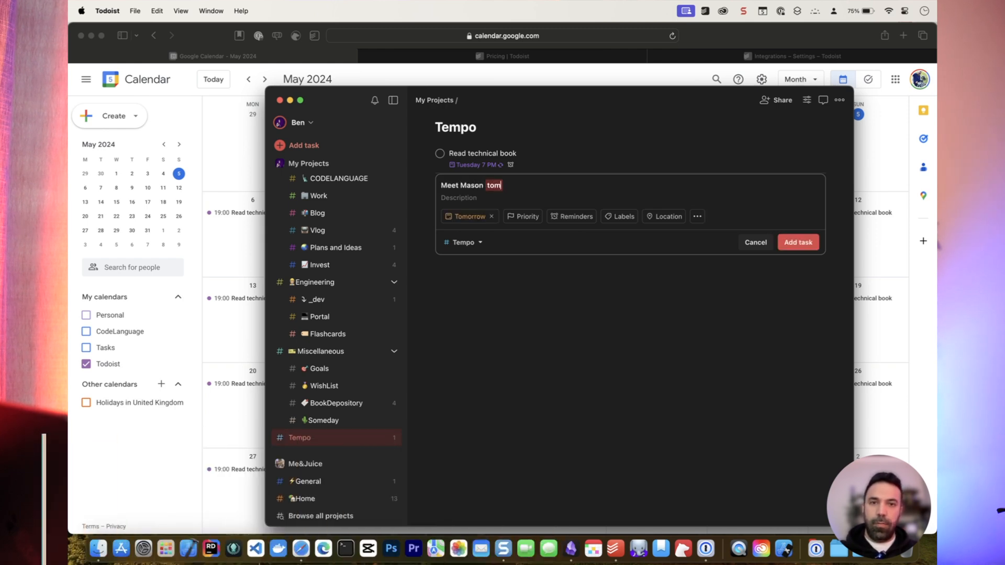
pyautogui.write('omorrow')
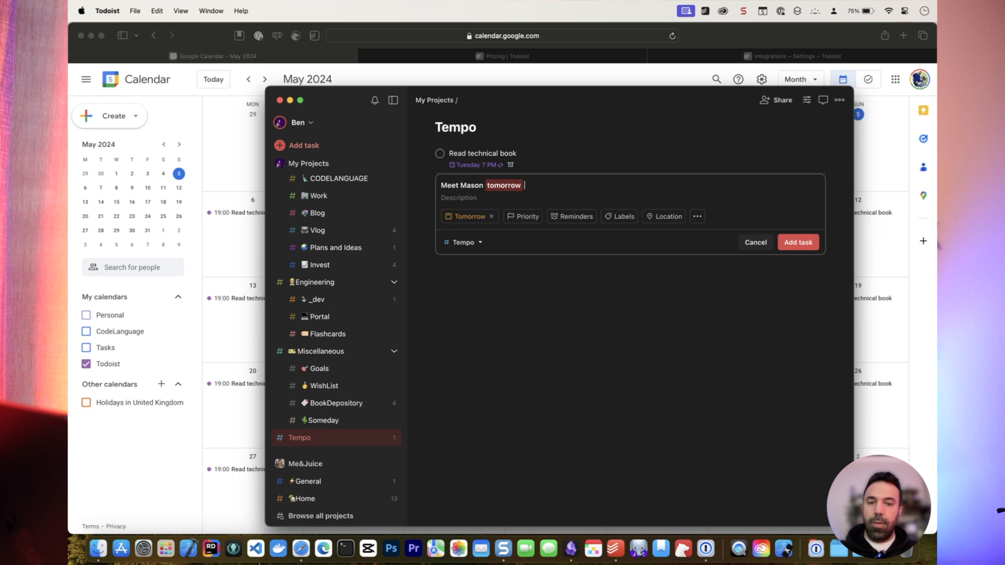
pyautogui.write('10 am')
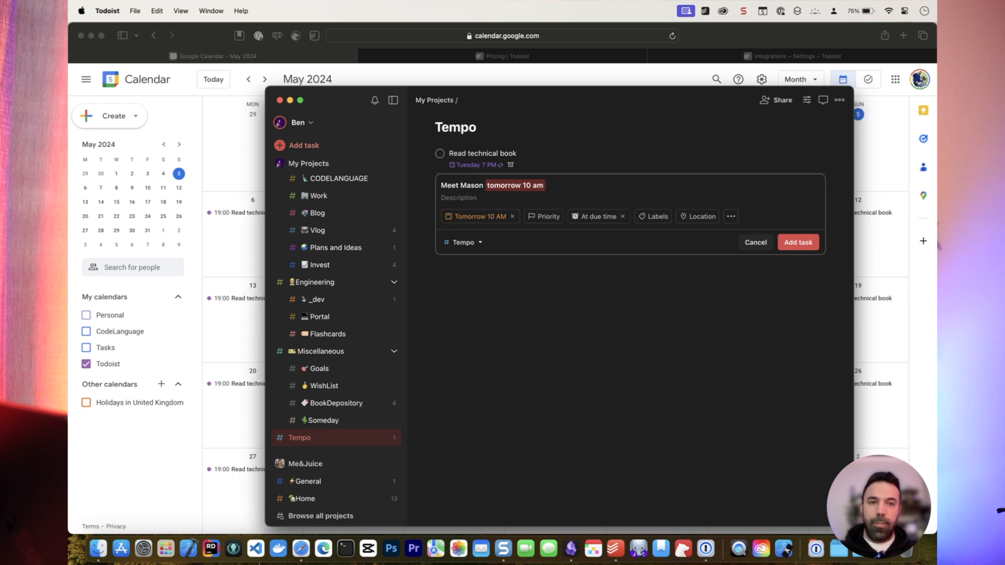
pyautogui.click(798, 241)
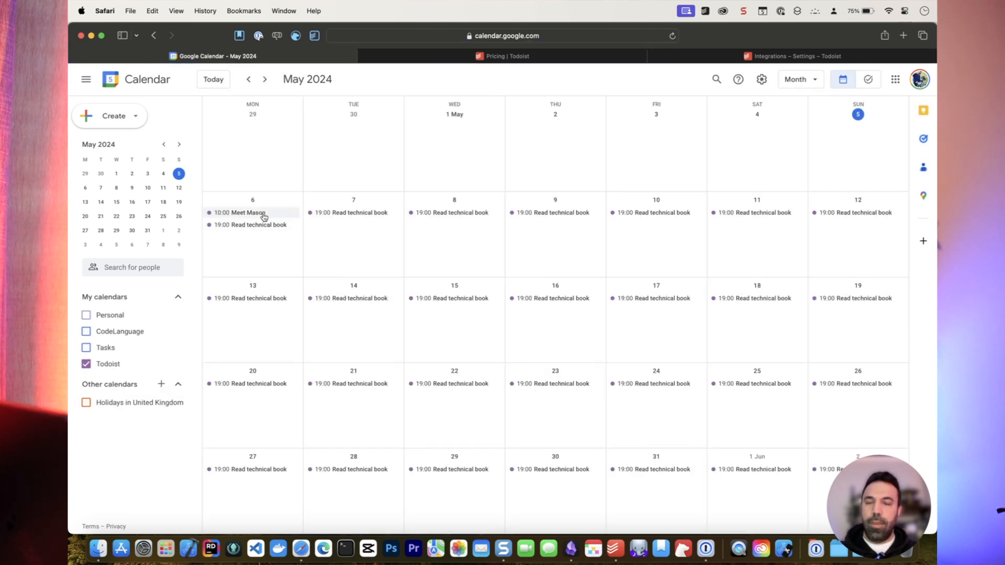
pyautogui.moveTo(615, 550)
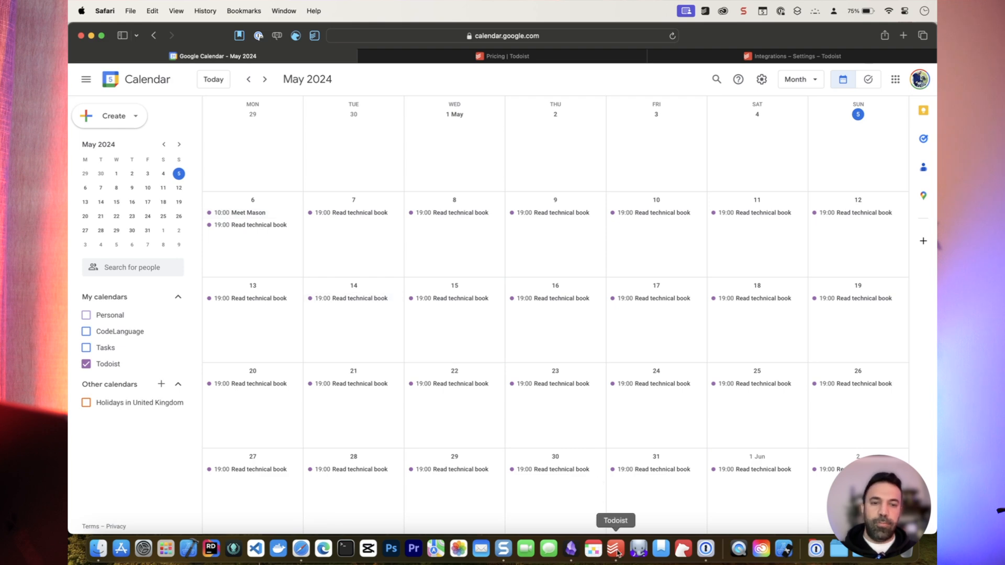
pyautogui.click(615, 549)
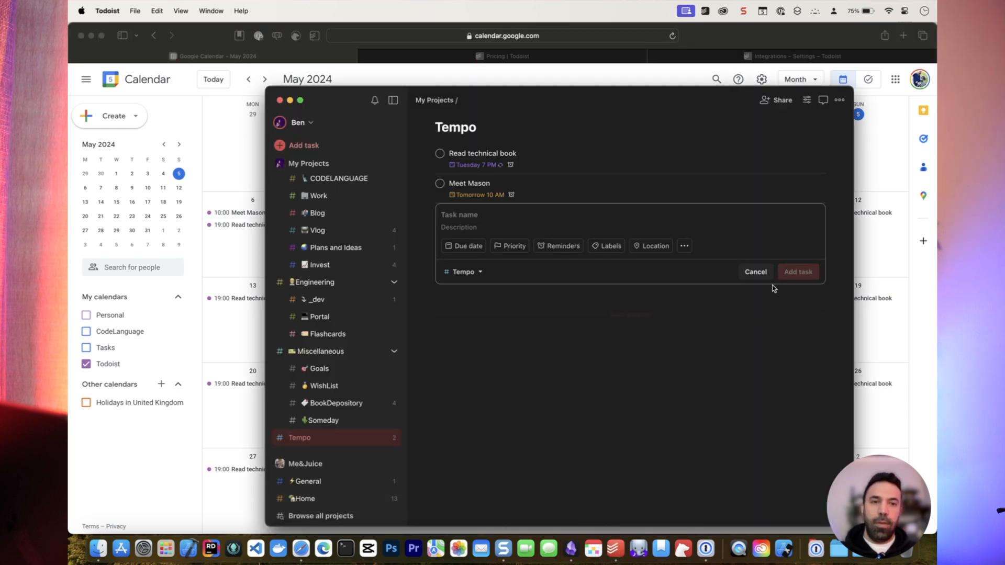
pyautogui.moveTo(755, 295)
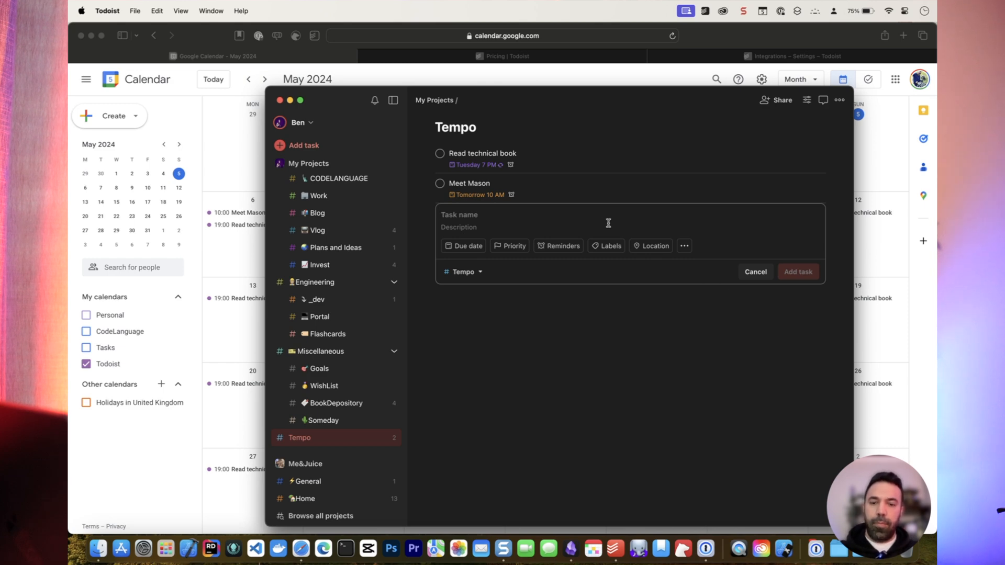
# Add a 'listen to audiobook' task to Tempo recurring daily at 11 PM
pyautogui.write('listen to')
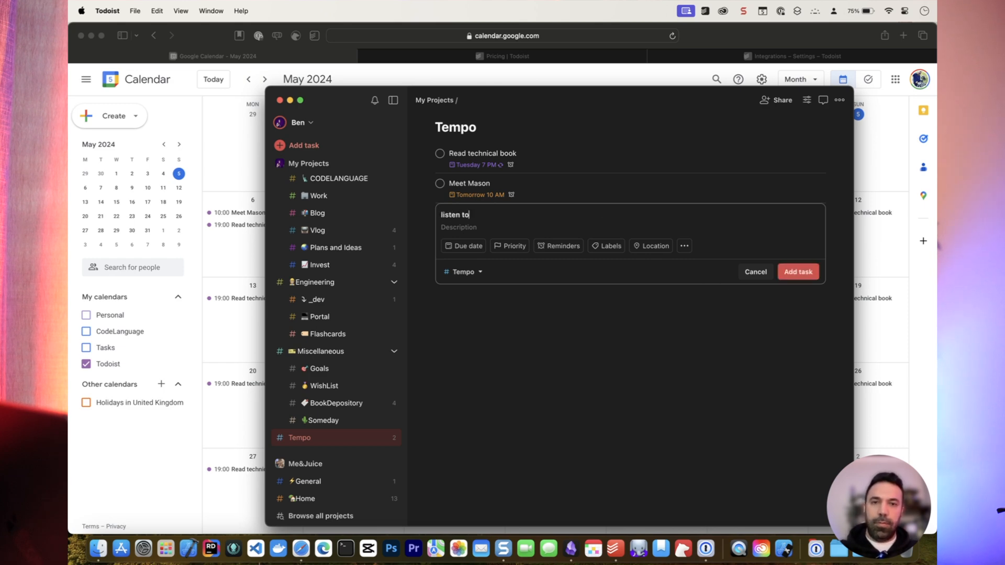
pyautogui.write('audiobook')
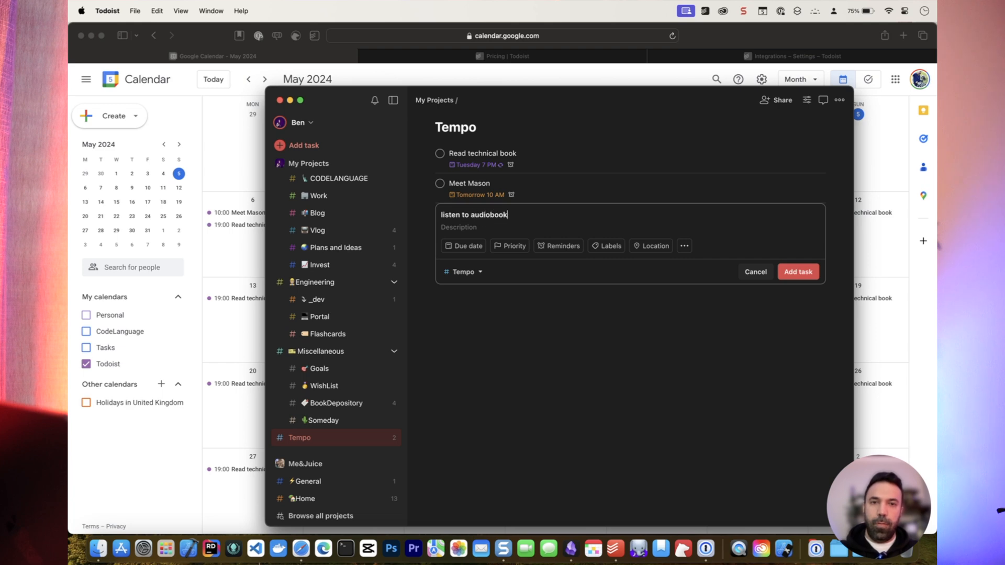
pyautogui.write('daily')
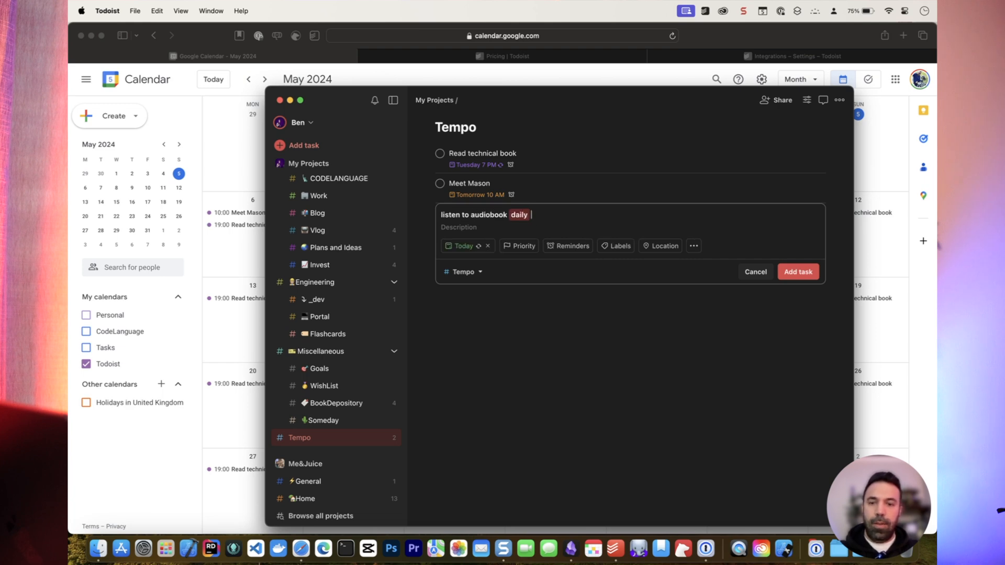
pyautogui.write('11pm')
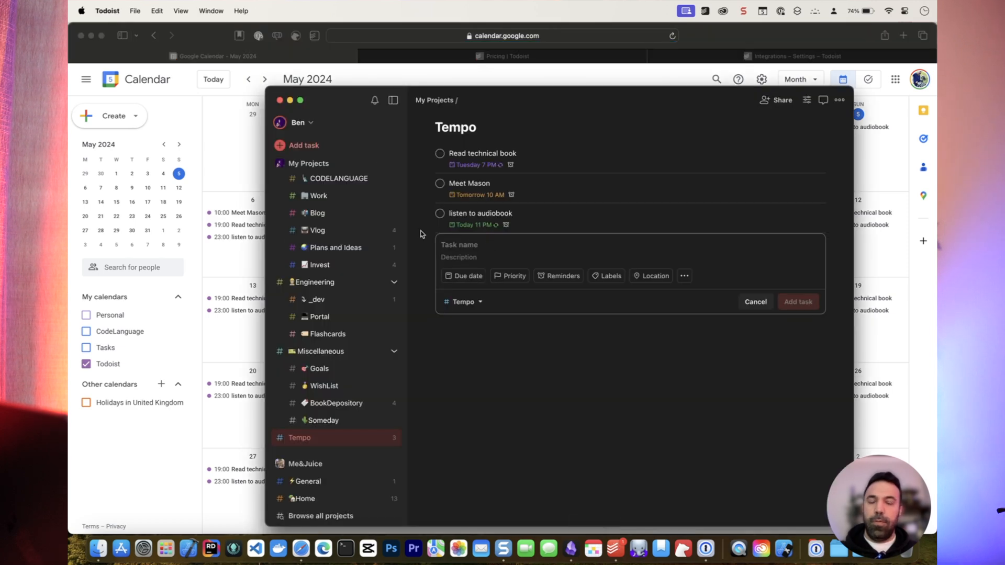
pyautogui.click(755, 302)
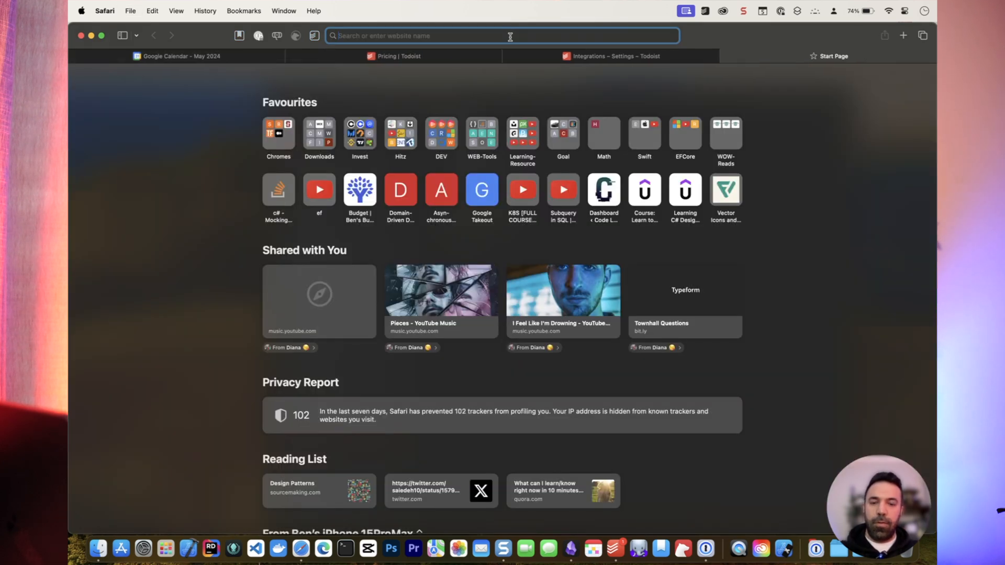
# Look up Todoist's due dates help article and read its Add a due date section
pyautogui.write('todoist na')
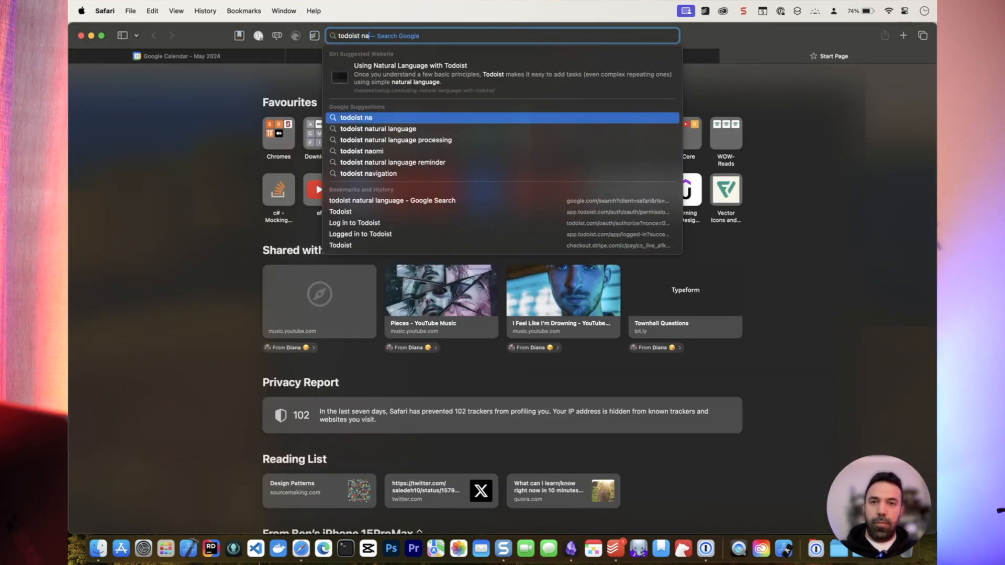
pyautogui.click(395, 140)
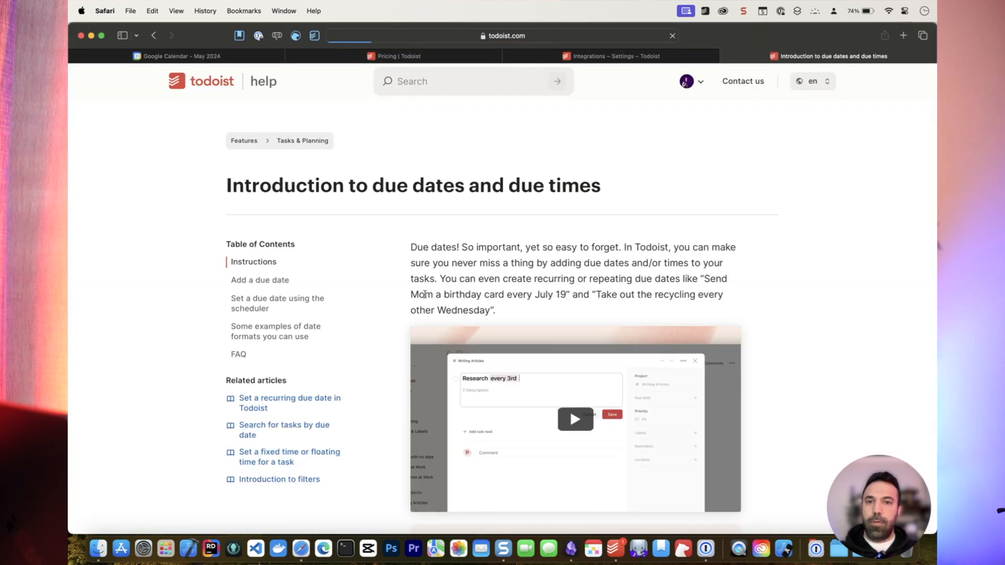
pyautogui.scroll(-3)
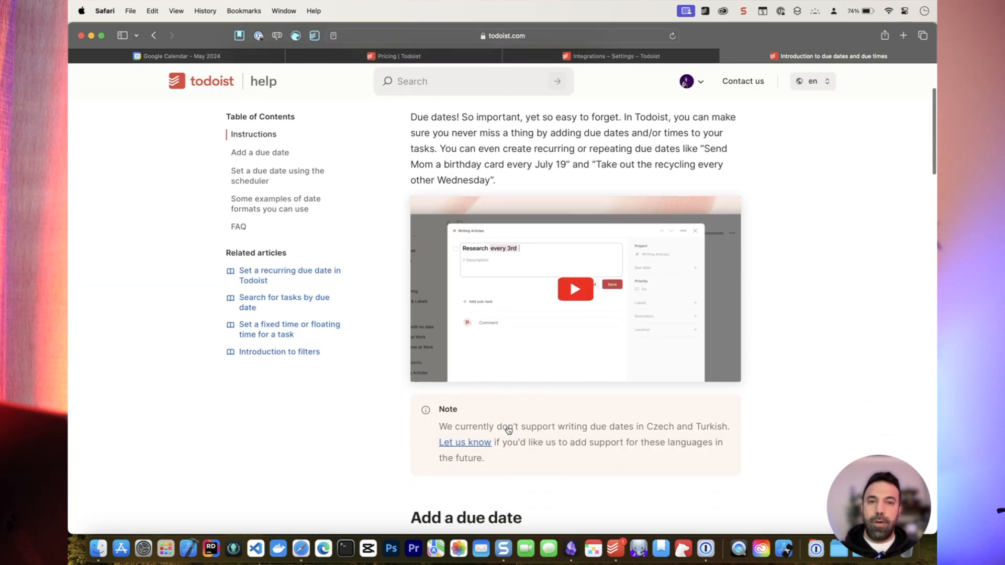
pyautogui.scroll(-3)
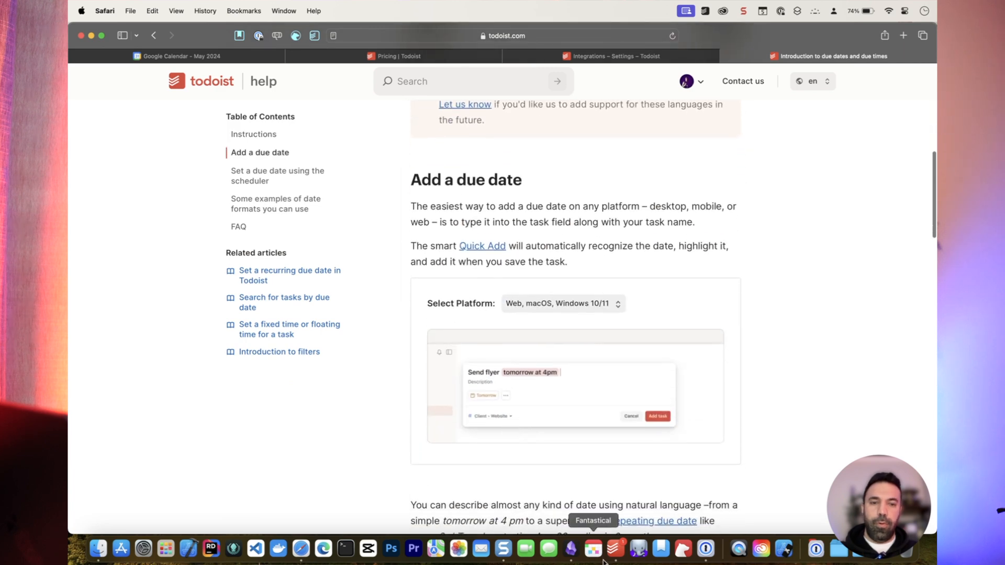
pyautogui.click(591, 549)
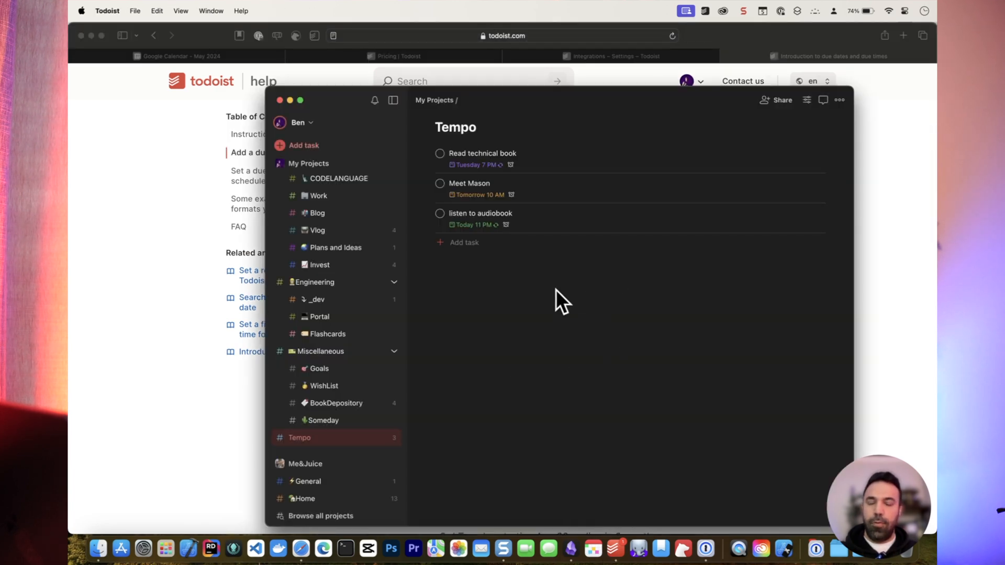
pyautogui.moveTo(225, 311)
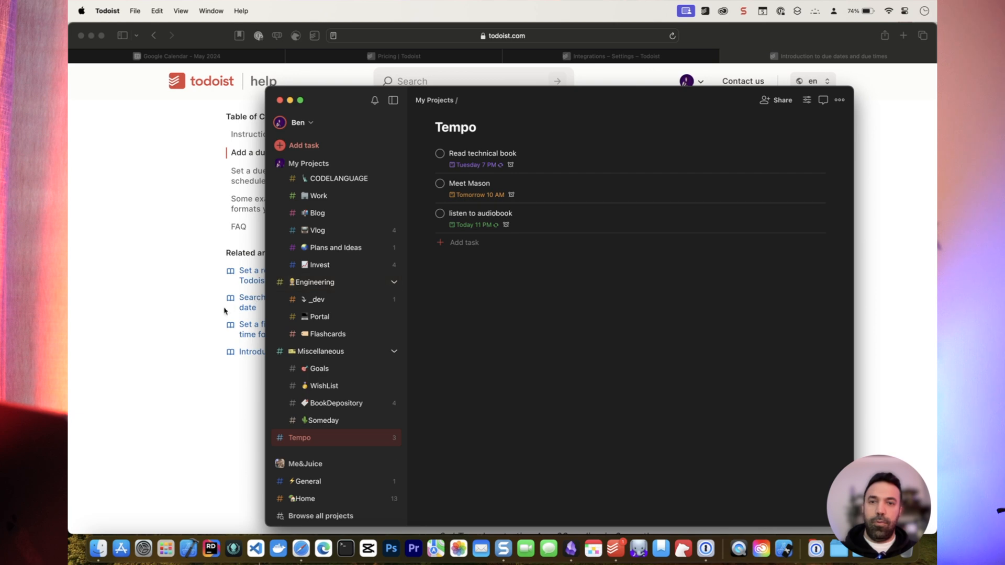
pyautogui.moveTo(317, 368)
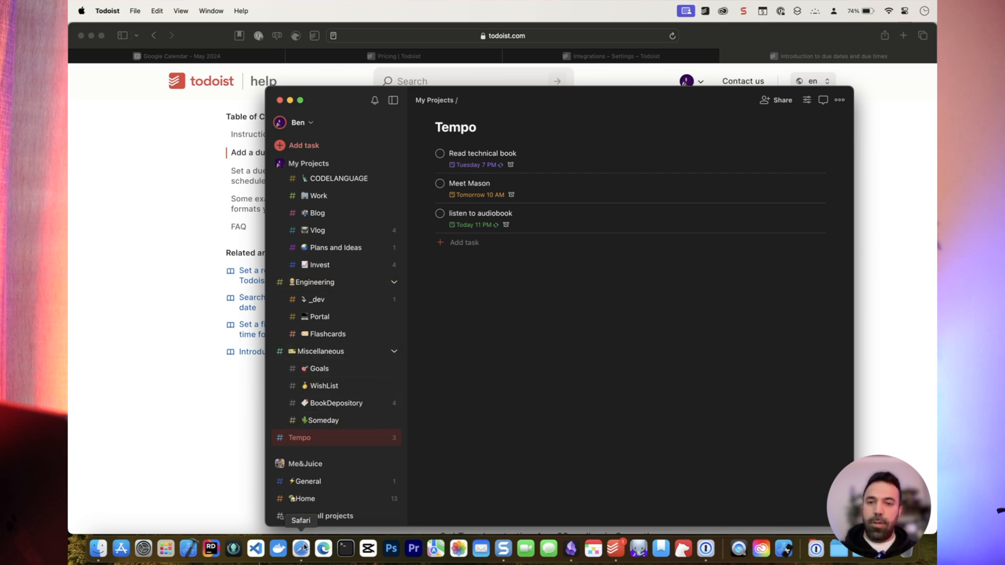
# Delete the Meet Mason task from Todoist, leaving only 23:00 audiobook events in Google Calendar
pyautogui.click(440, 154)
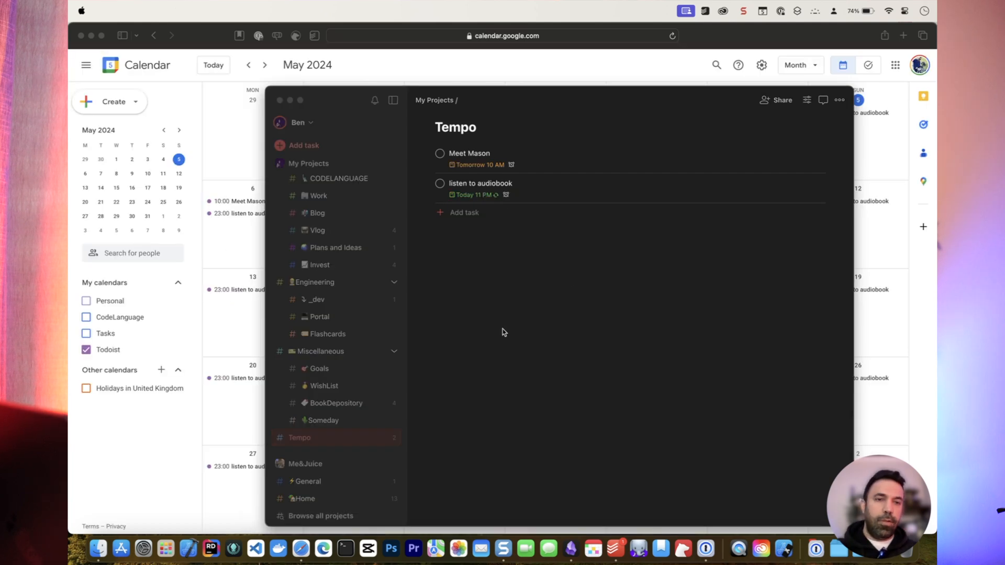
pyautogui.moveTo(556, 164)
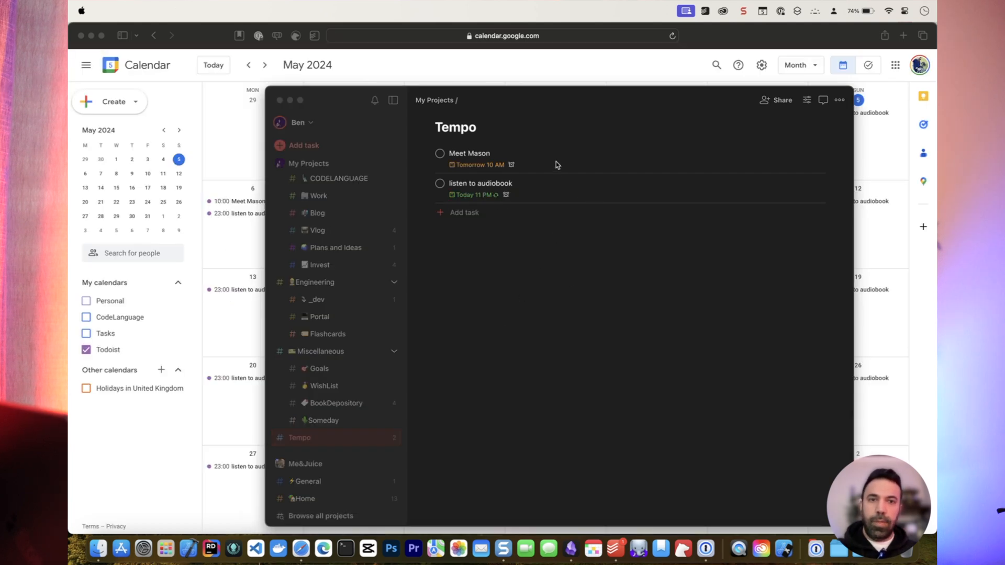
pyautogui.rightClick(468, 153)
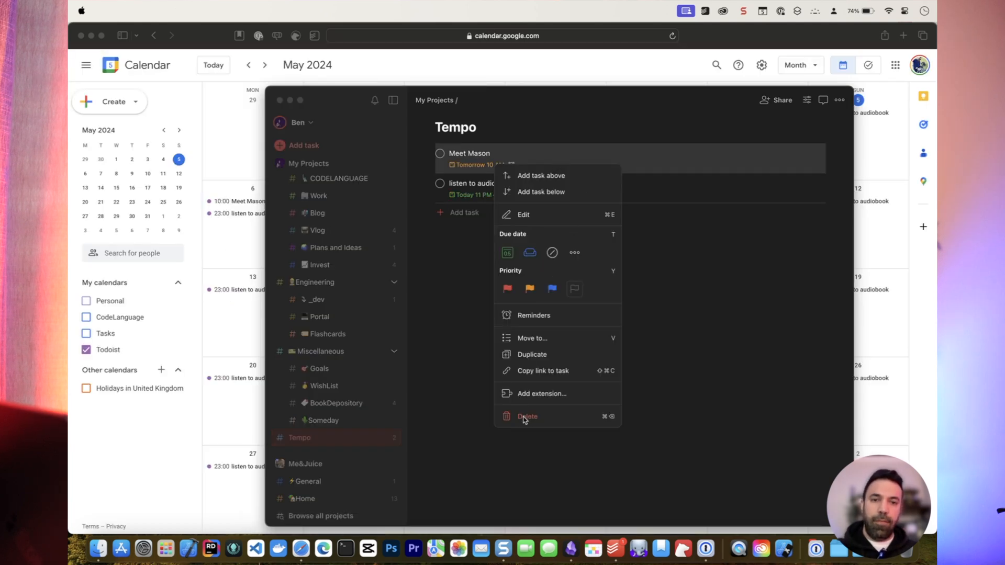
pyautogui.click(526, 417)
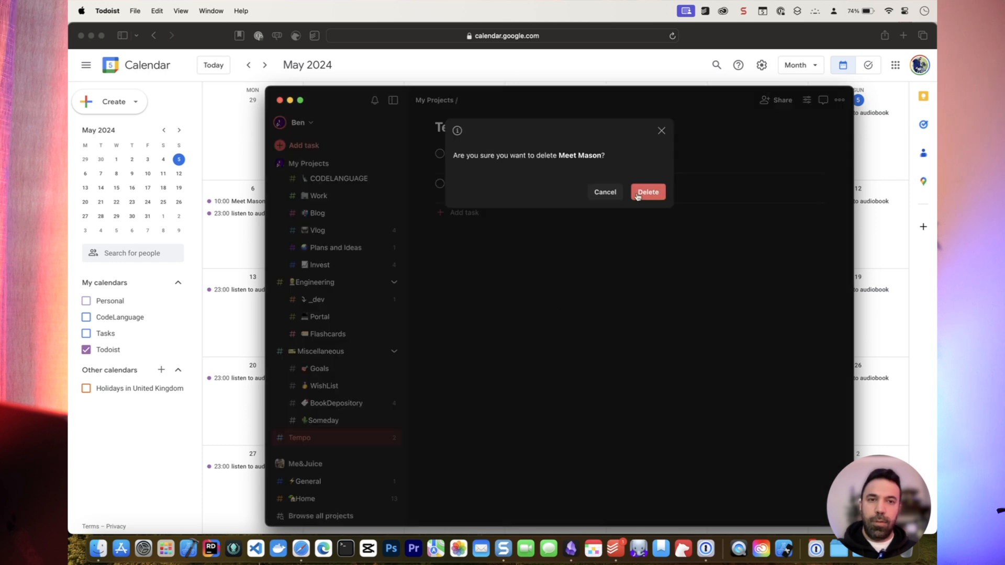
pyautogui.click(648, 192)
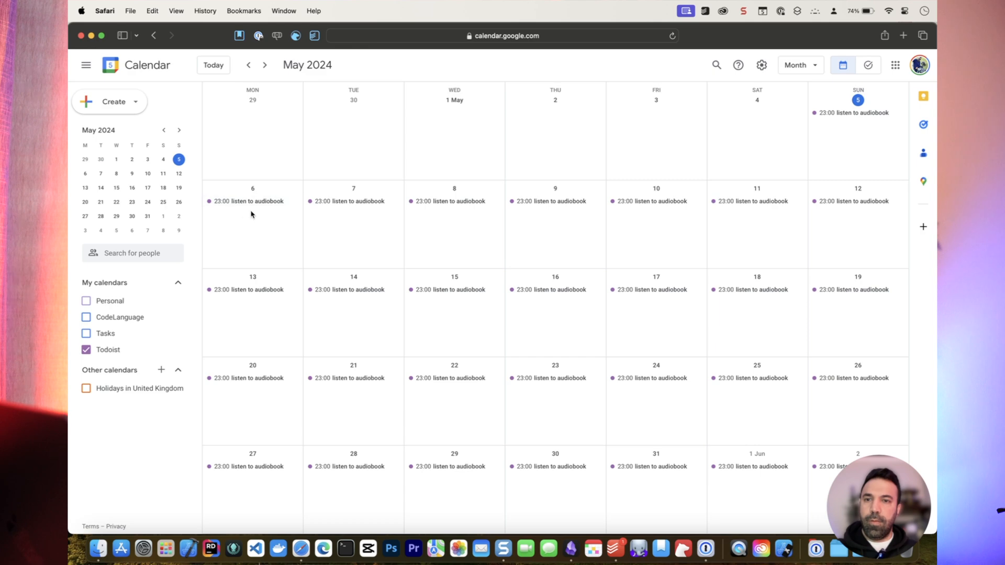
pyautogui.moveTo(611, 549)
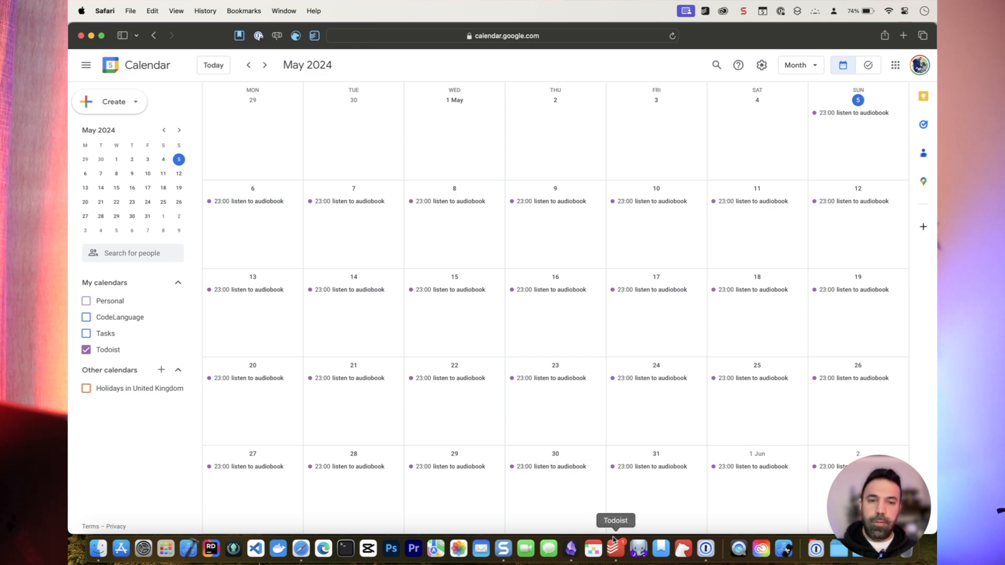
pyautogui.moveTo(871, 119)
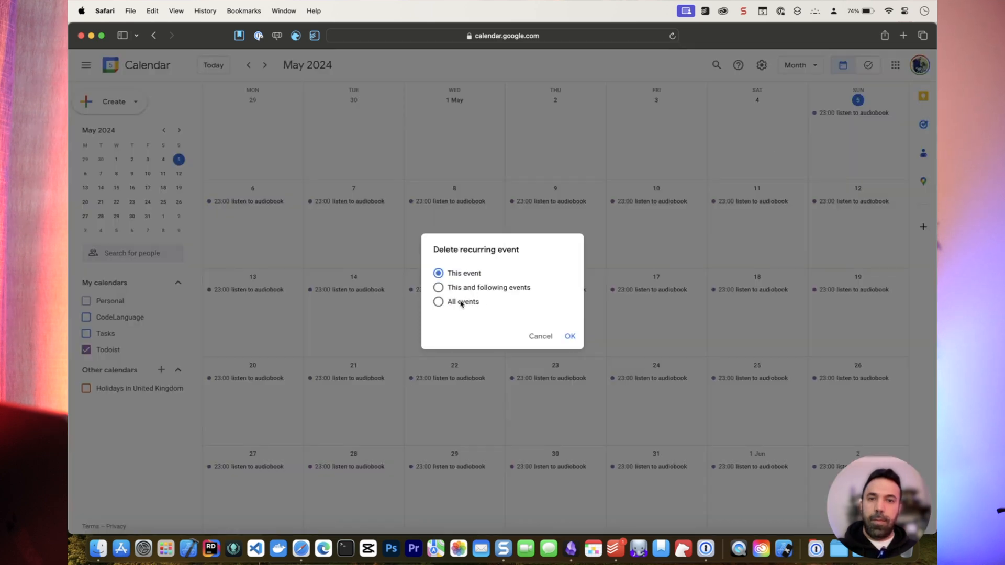
# Delete all occurrences of the recurring 23:00 listen to audiobook event
pyautogui.click(569, 336)
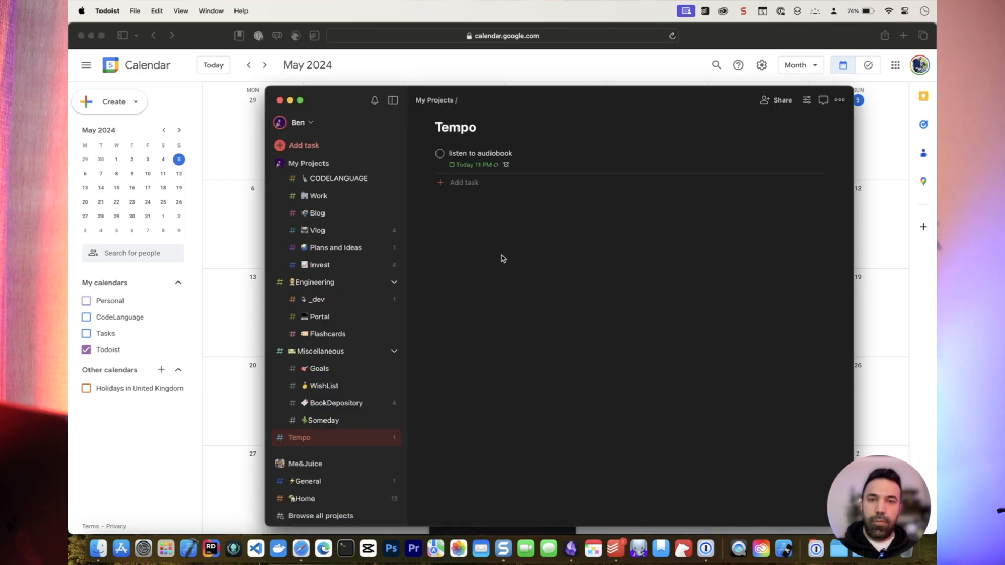
# Focus the Todoist window so sync removes the deleted audiobook task from Tempo
pyautogui.click(440, 153)
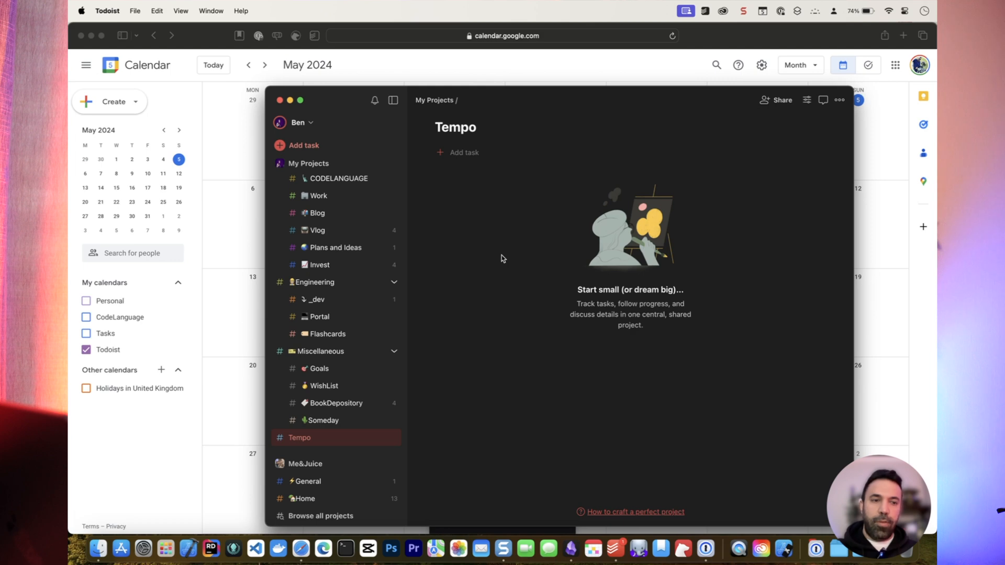
pyautogui.moveTo(477, 208)
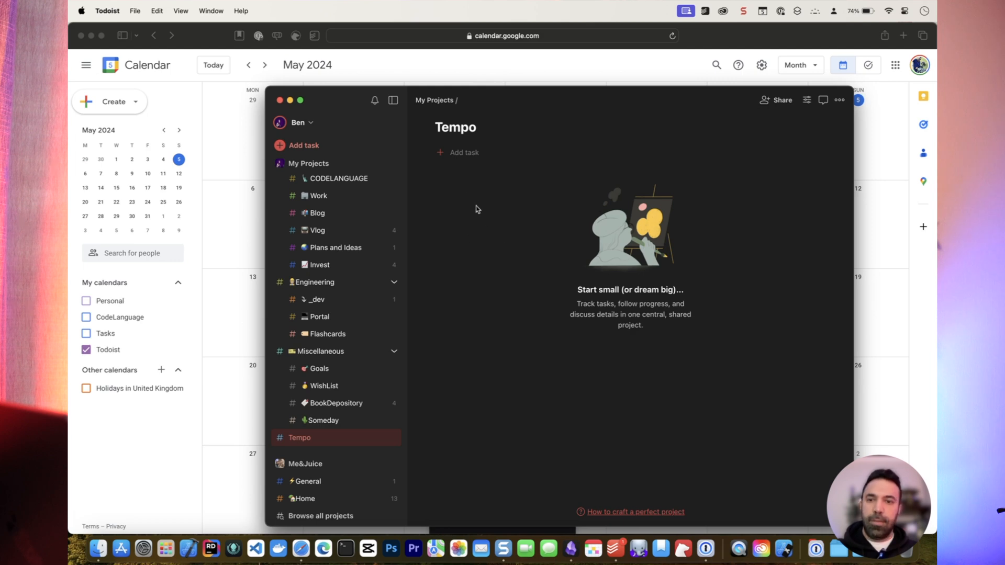
pyautogui.moveTo(499, 232)
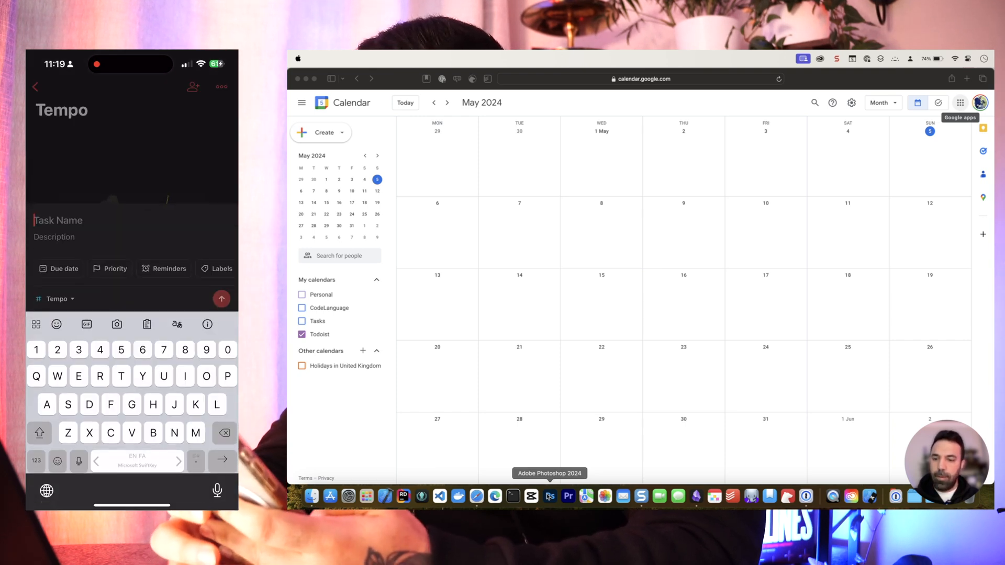
# Add the task 'Read daily 10' to the Tempo project on the iPhone
pyautogui.write('Read d')
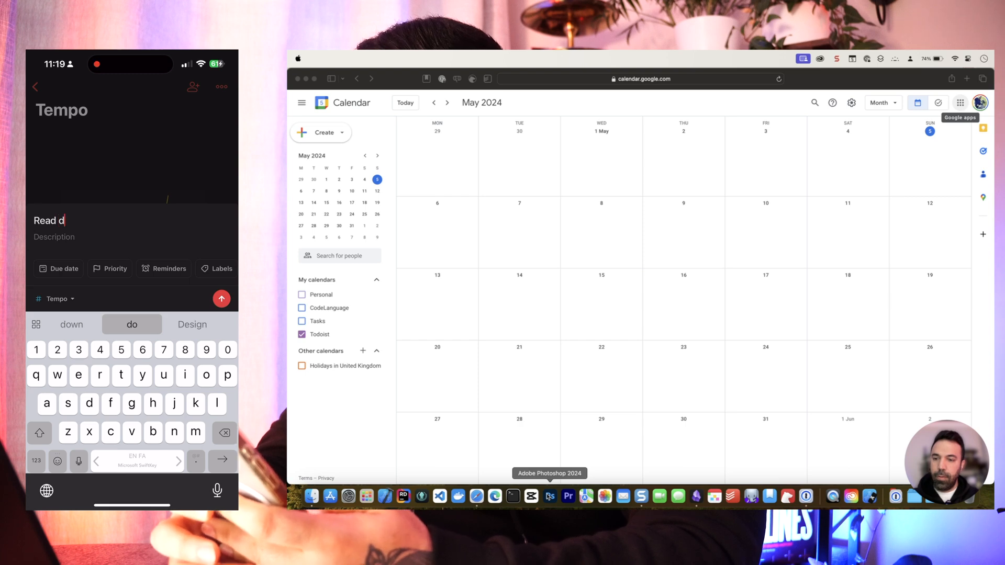
pyautogui.write('aily 10')
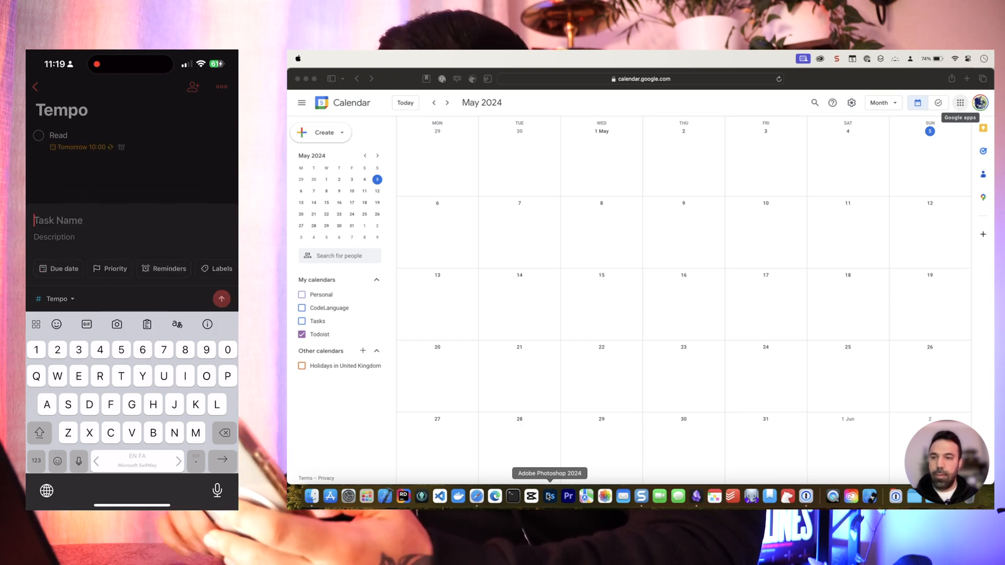
pyautogui.moveTo(670, 326)
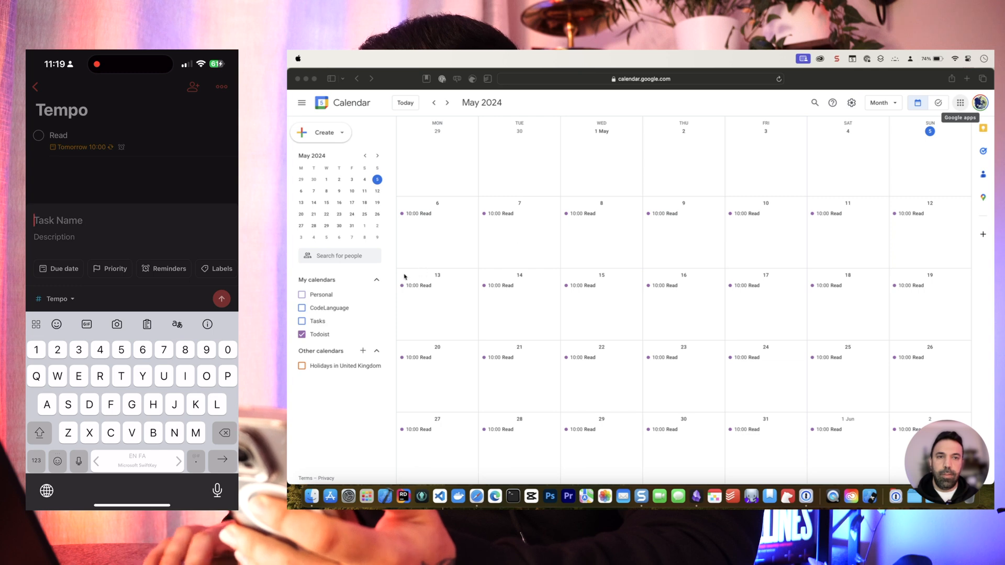
pyautogui.moveTo(683, 273)
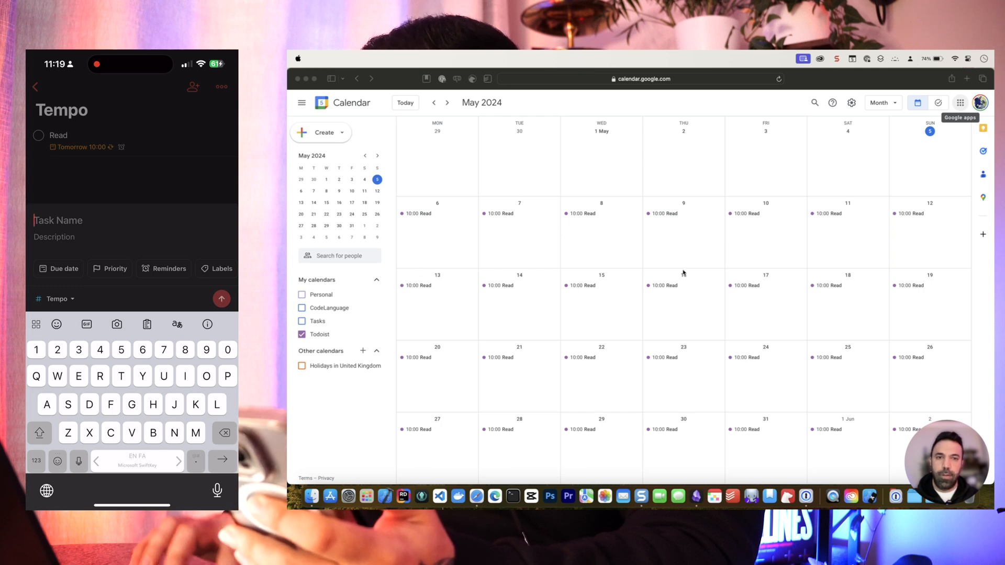
pyautogui.moveTo(669, 333)
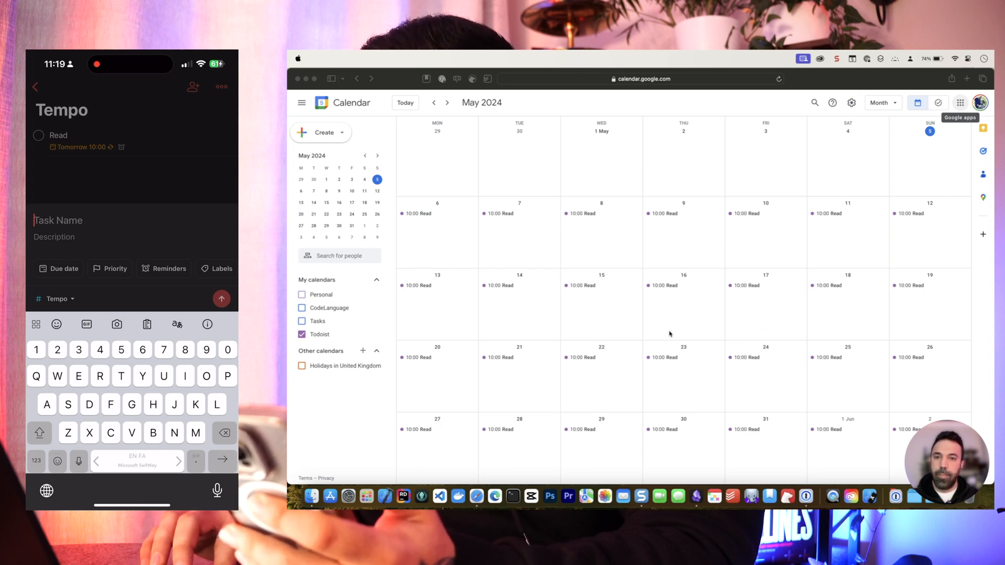